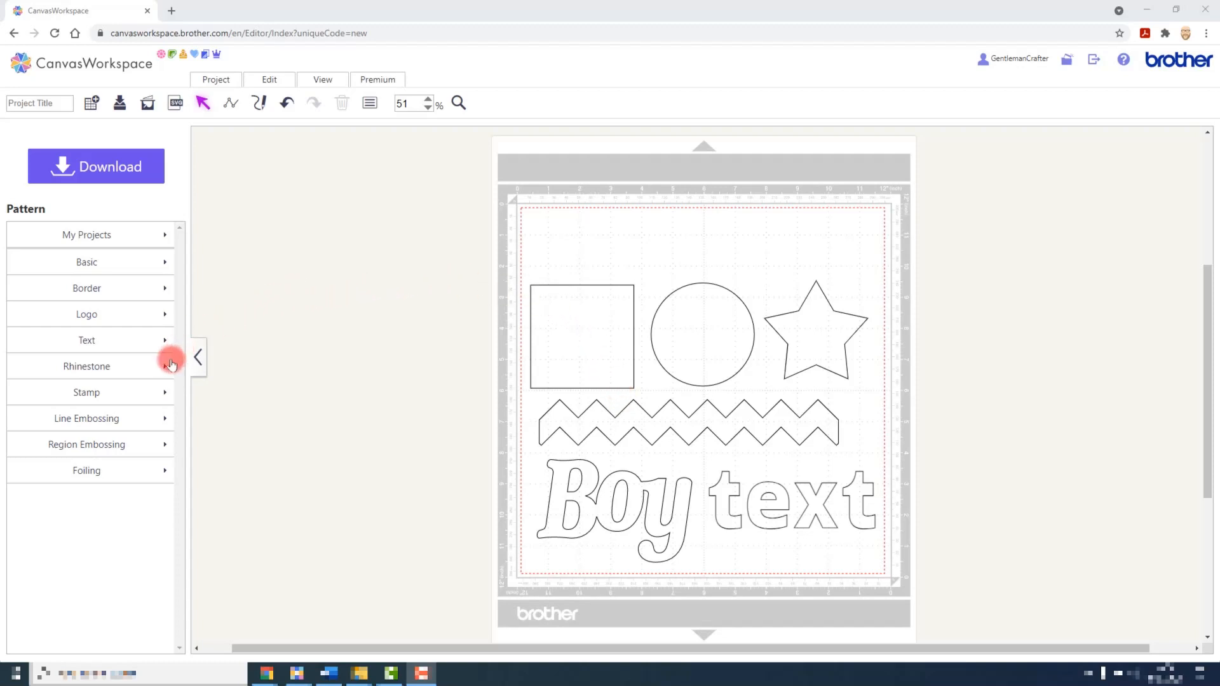
Browse the Rhinestone pattern library through its letters and motifs down to the swirly heart design
click(87, 366)
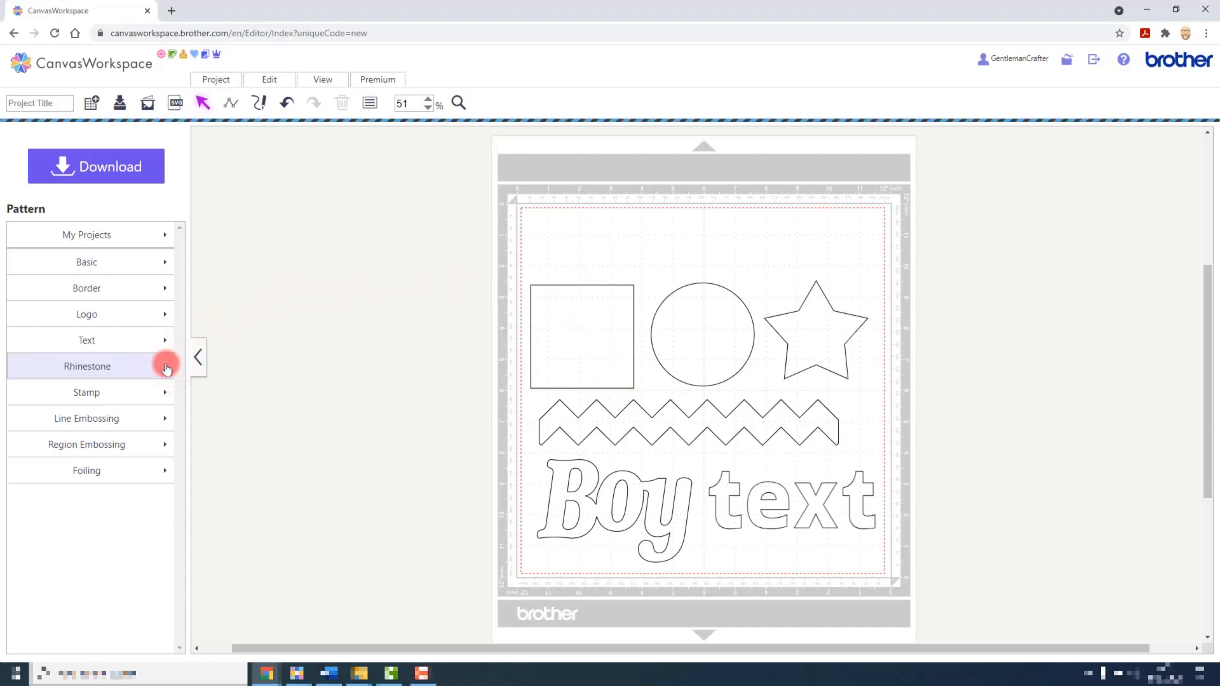
click(86, 366)
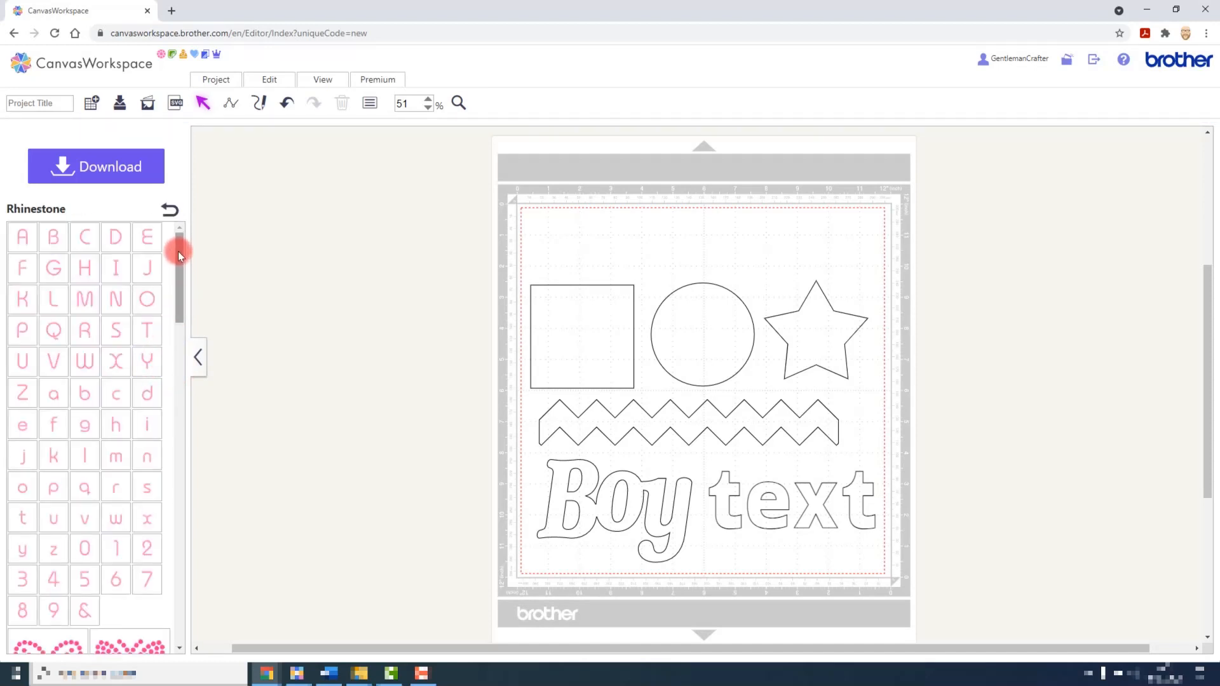
scroll(down, 3)
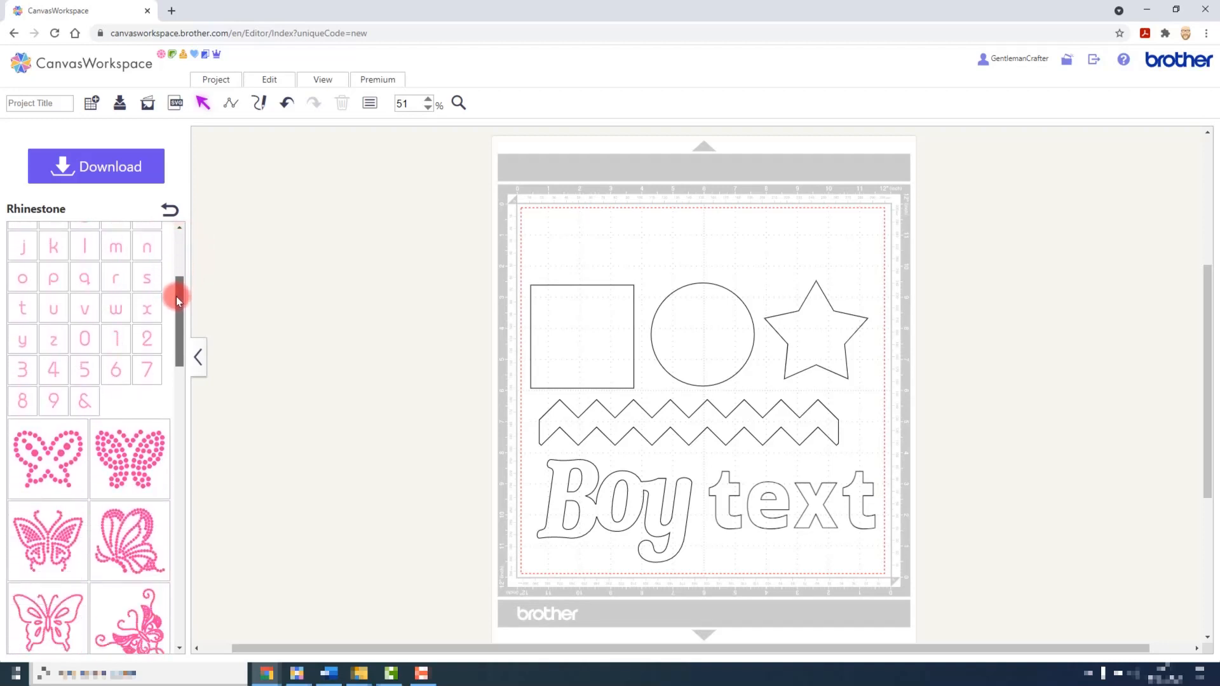
scroll(down, 3)
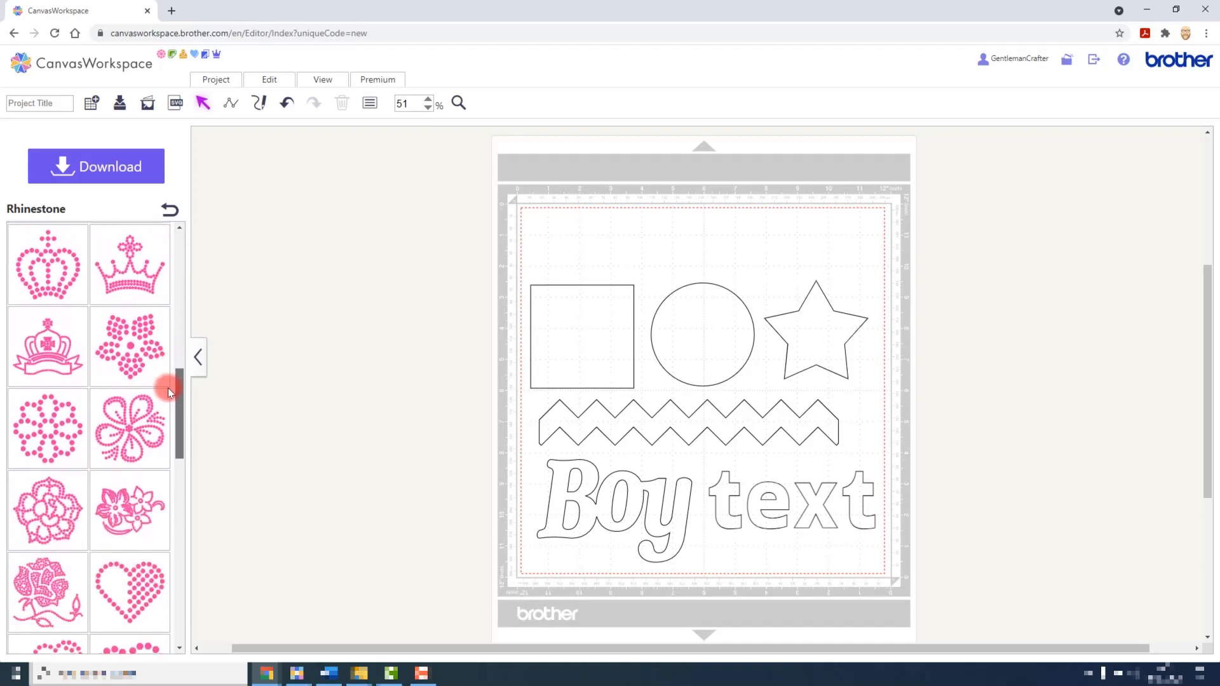
scroll(down, 3)
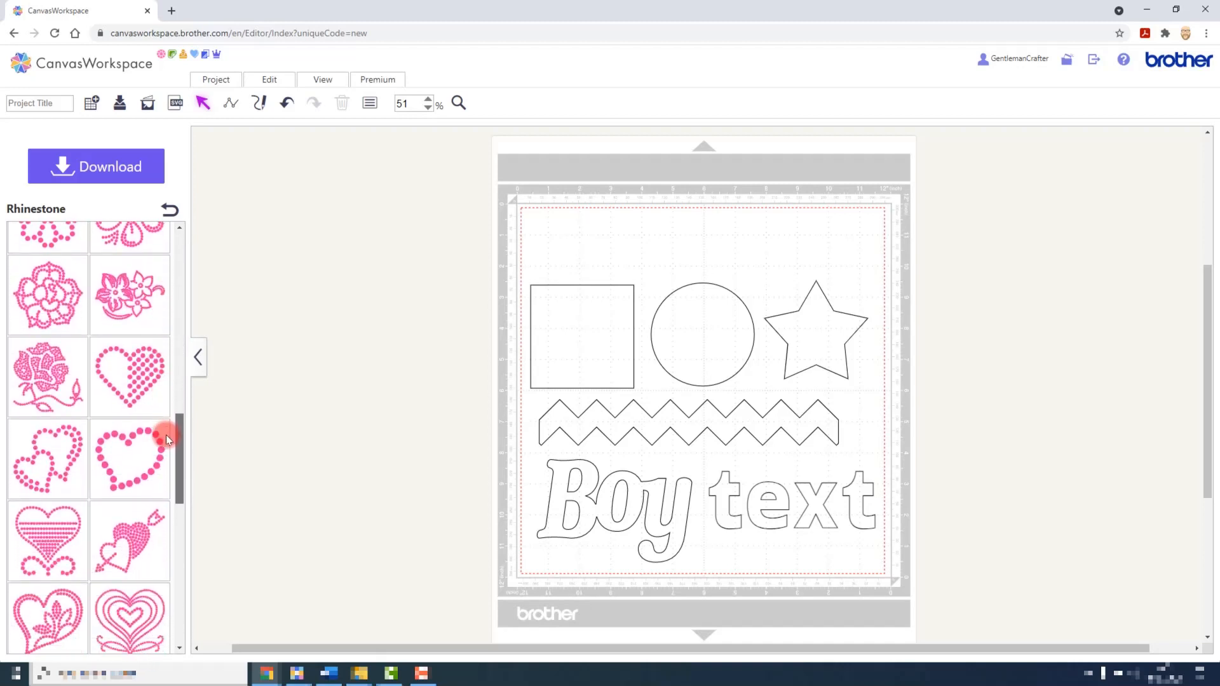
scroll(down, 3)
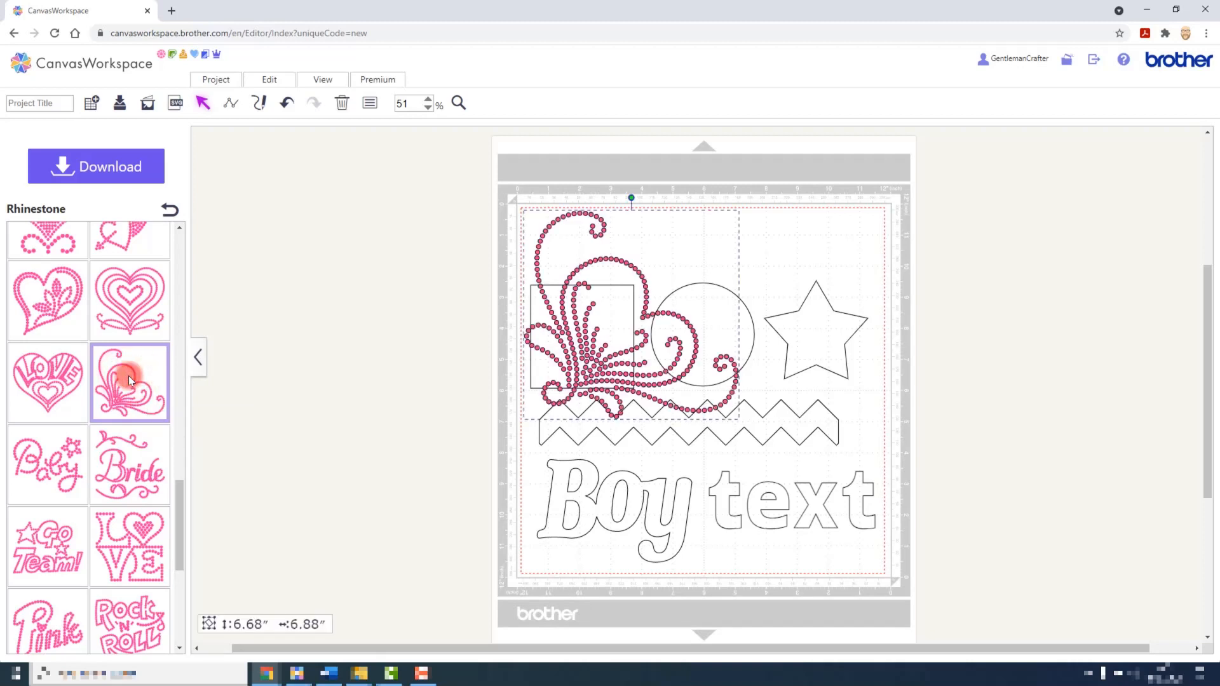
drag(129, 381, 292, 374)
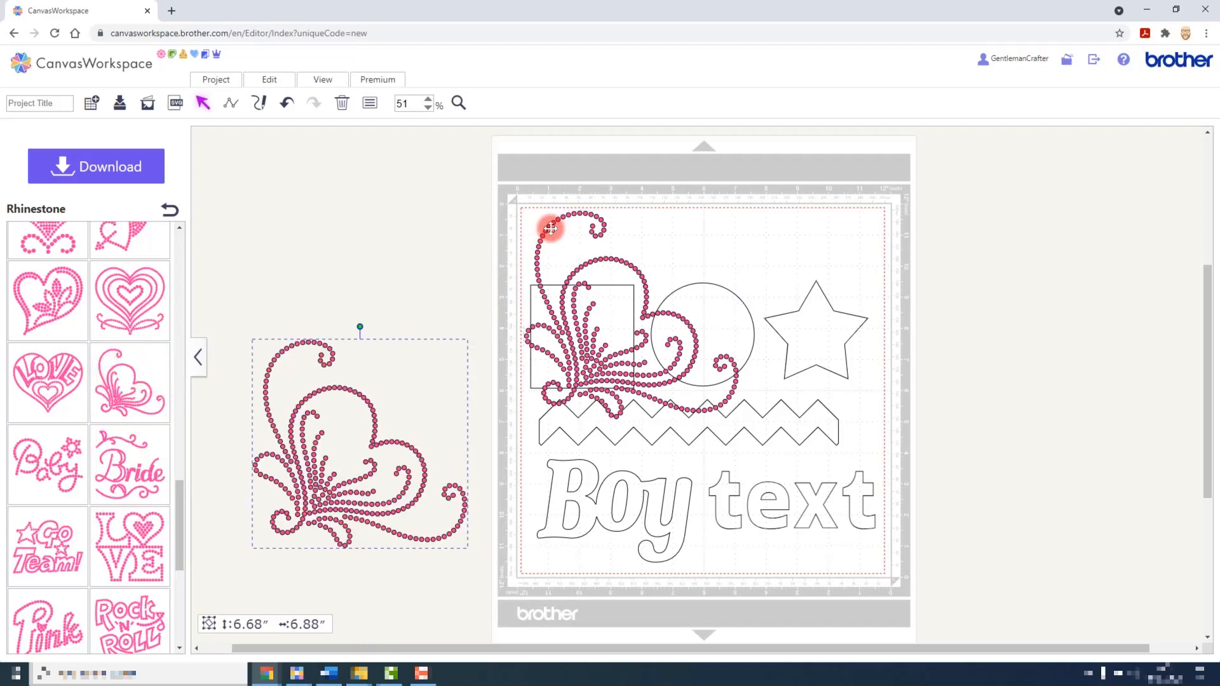
drag(549, 230, 296, 176)
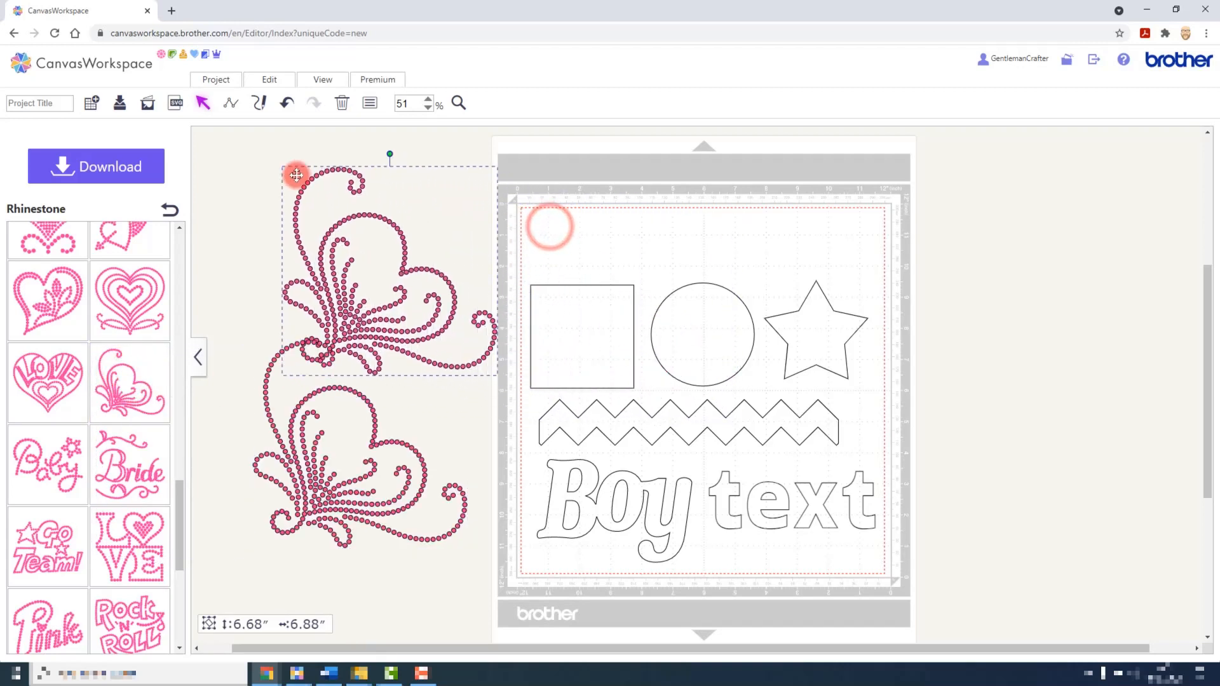
drag(296, 174, 337, 393)
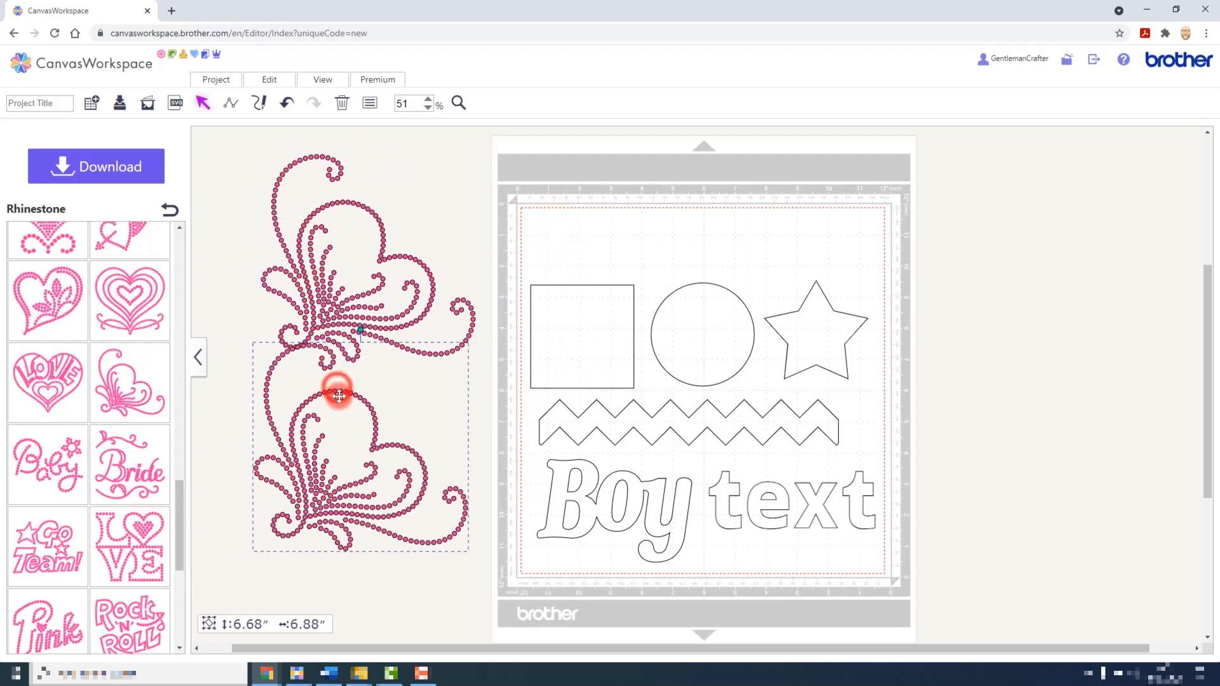
drag(338, 396, 338, 422)
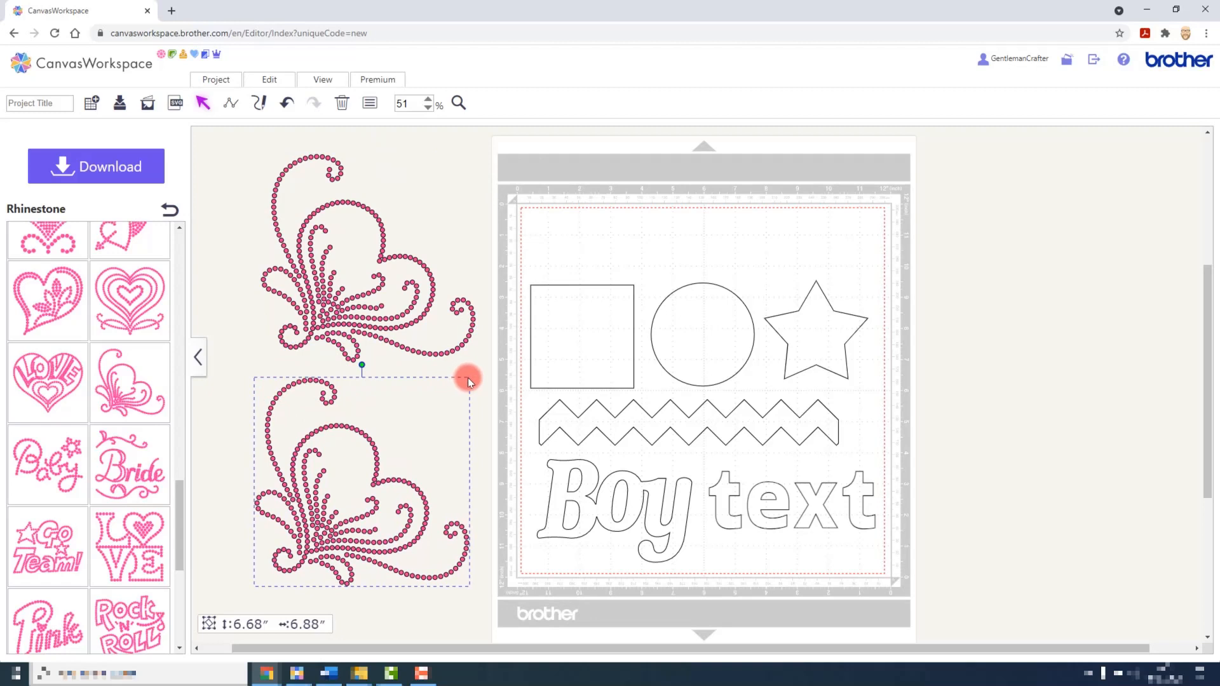
mouse_move(466, 378)
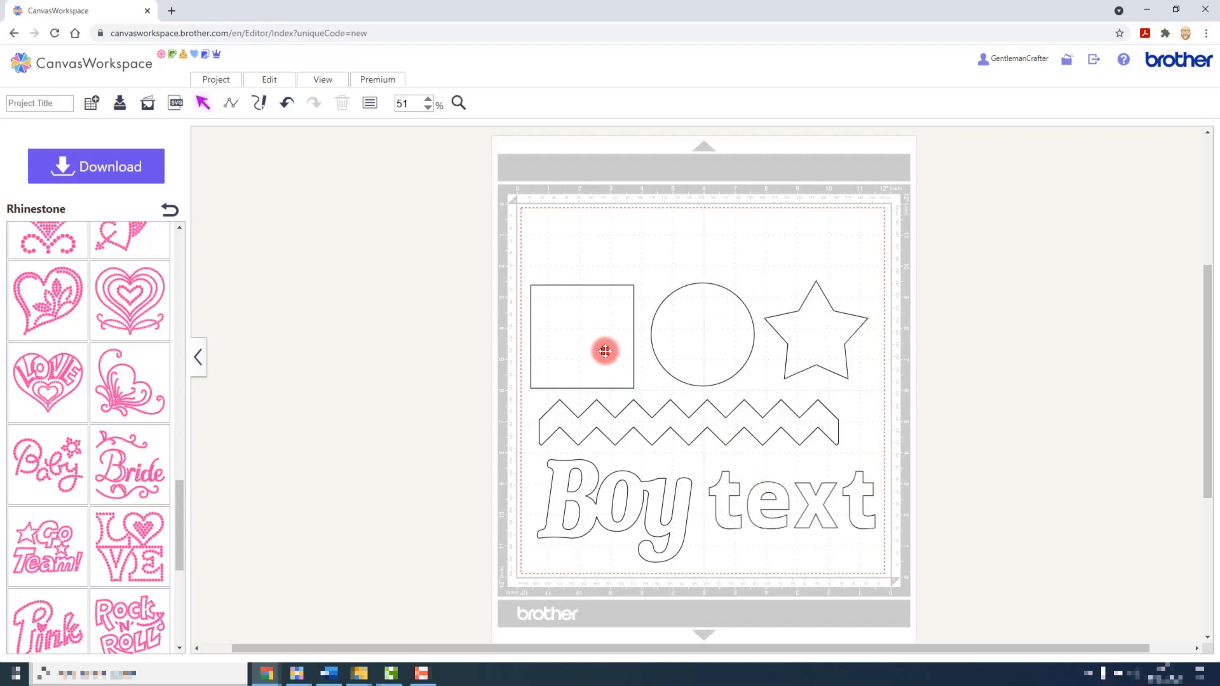
Fill the selected square with a grid of SS10 rhinestones via Premium > Rhinestone Wizard
click(605, 351)
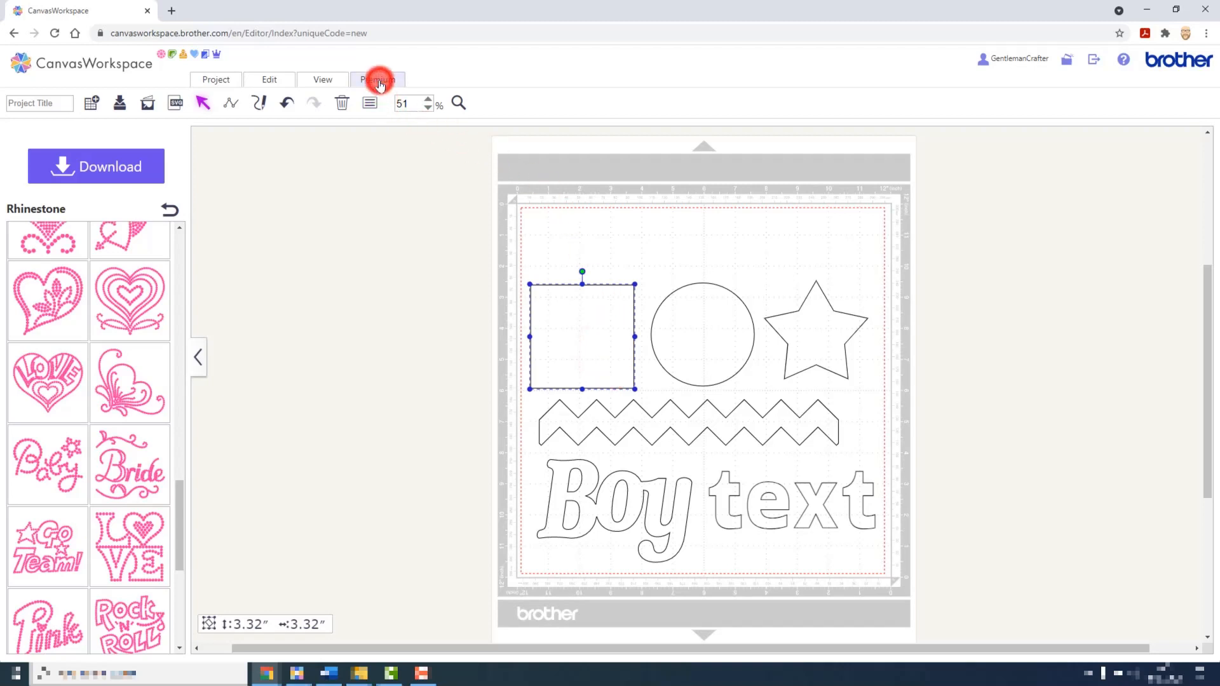
click(377, 79)
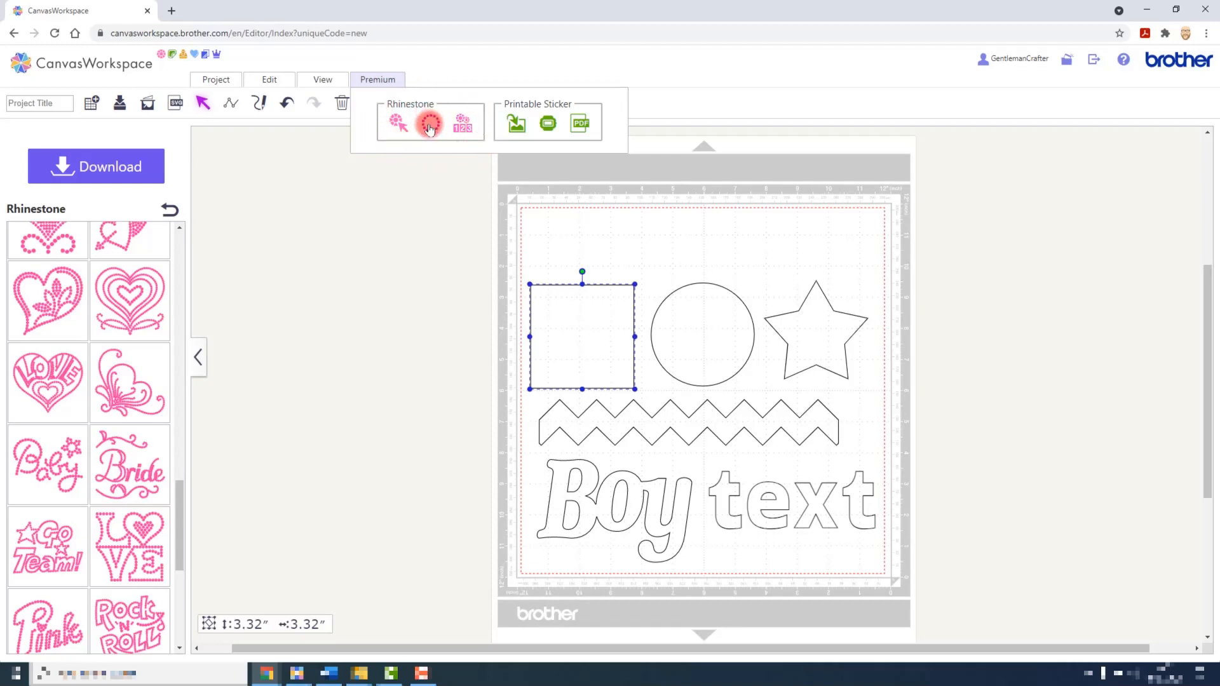
click(428, 123)
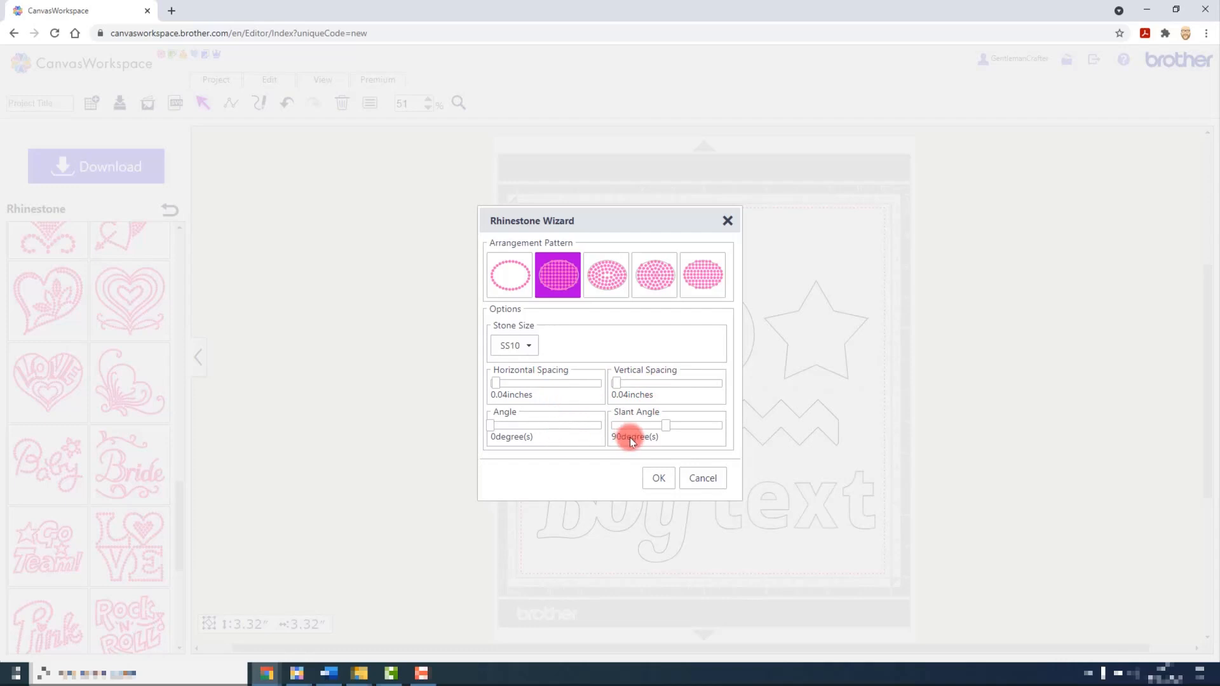
mouse_move(642, 444)
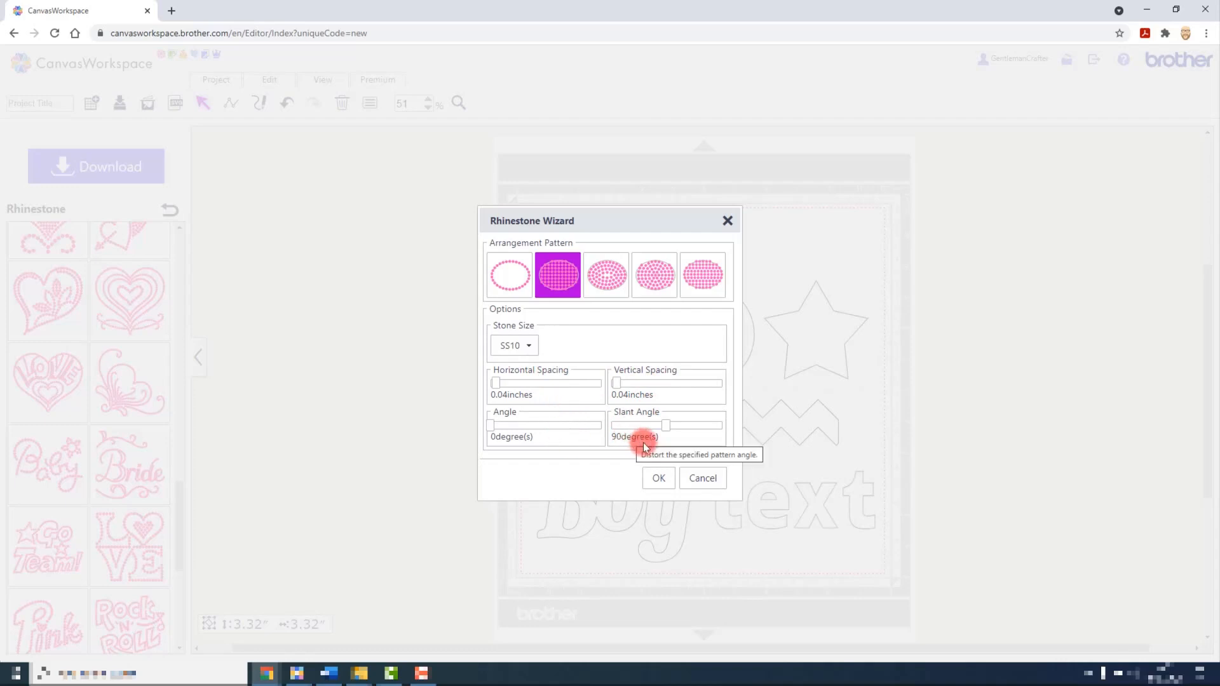
click(657, 478)
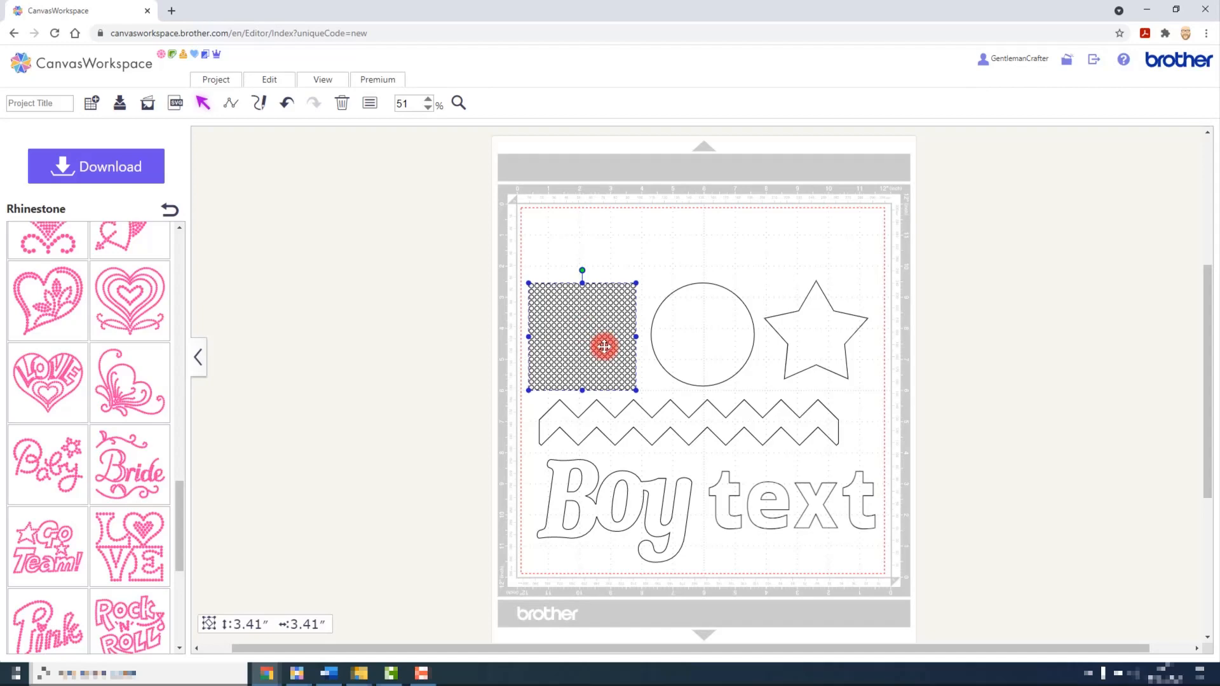
mouse_move(245, 344)
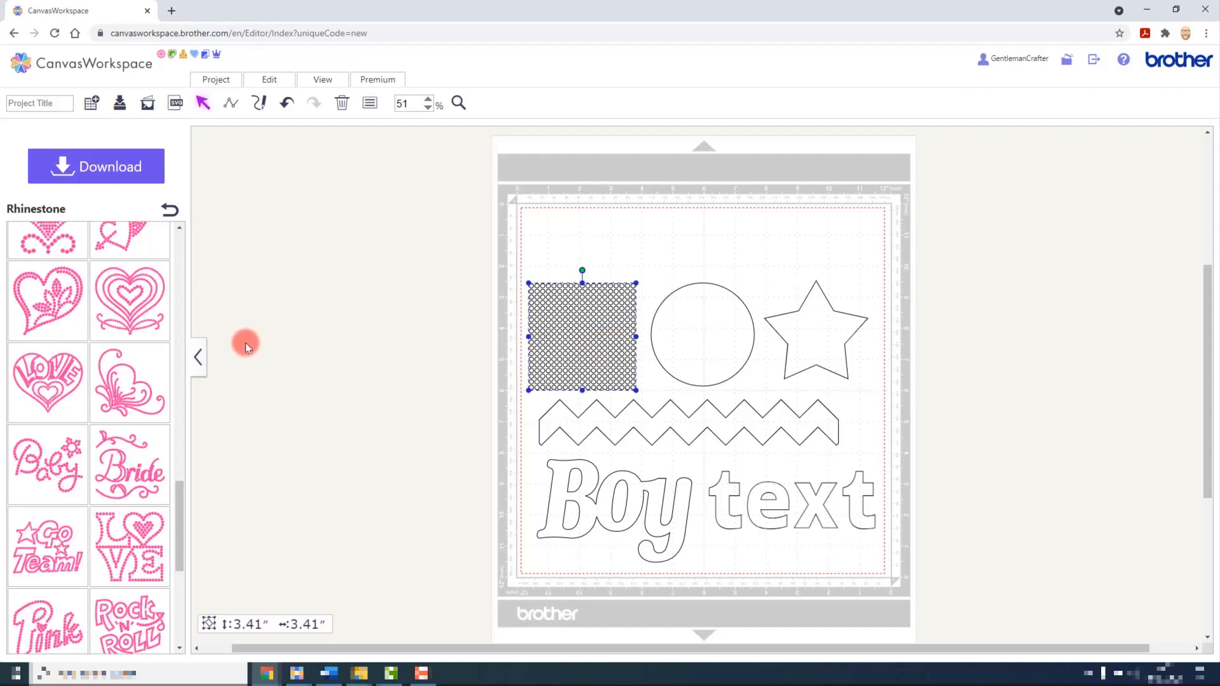
Enlarge the filled square to about six inches and confirm the rhinestone count of 1,089 SS10 stones
drag(531, 285, 527, 285)
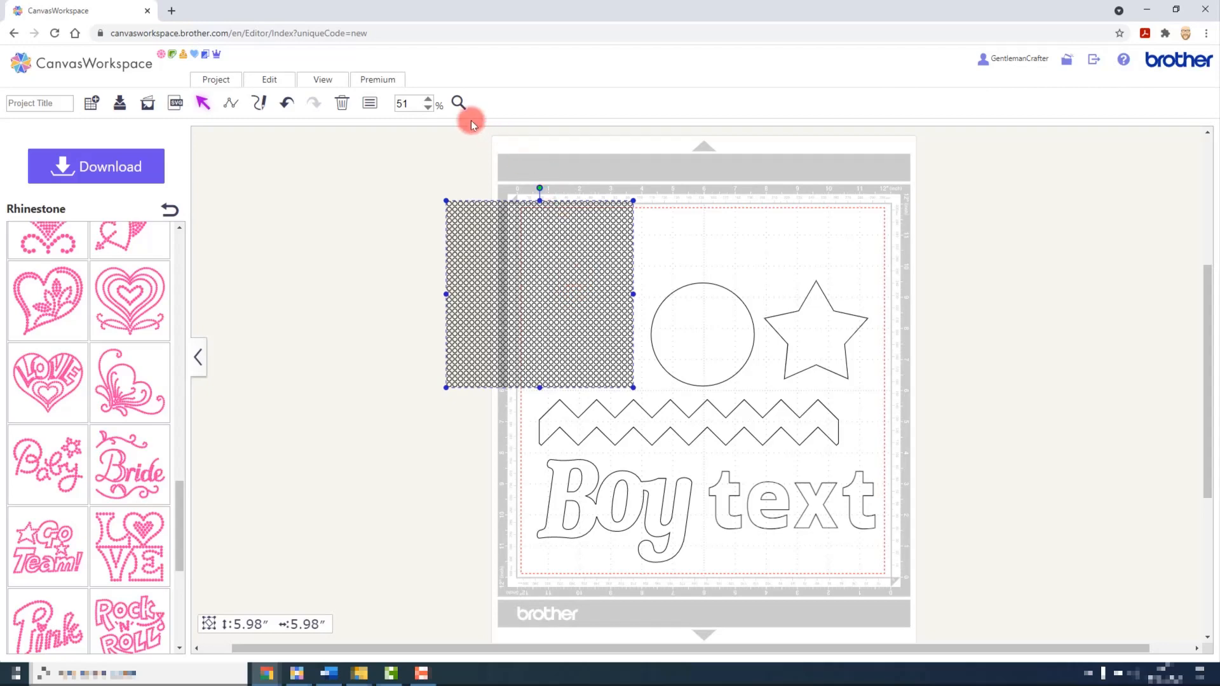
click(377, 79)
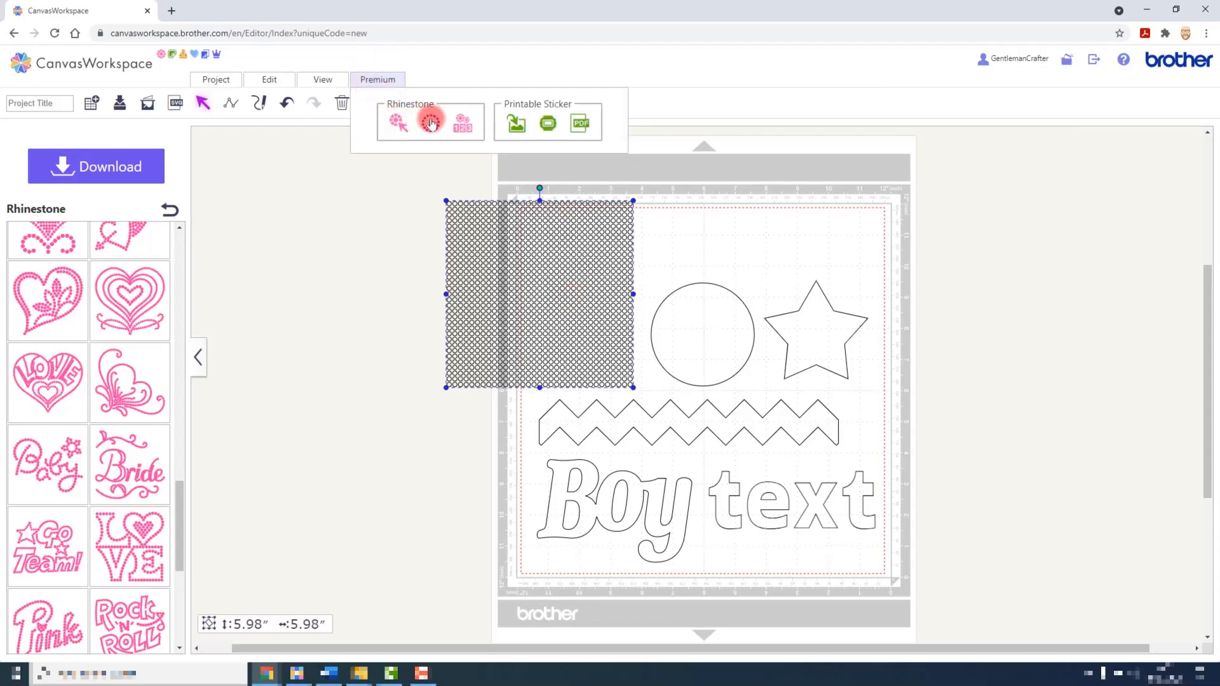
mouse_move(462, 123)
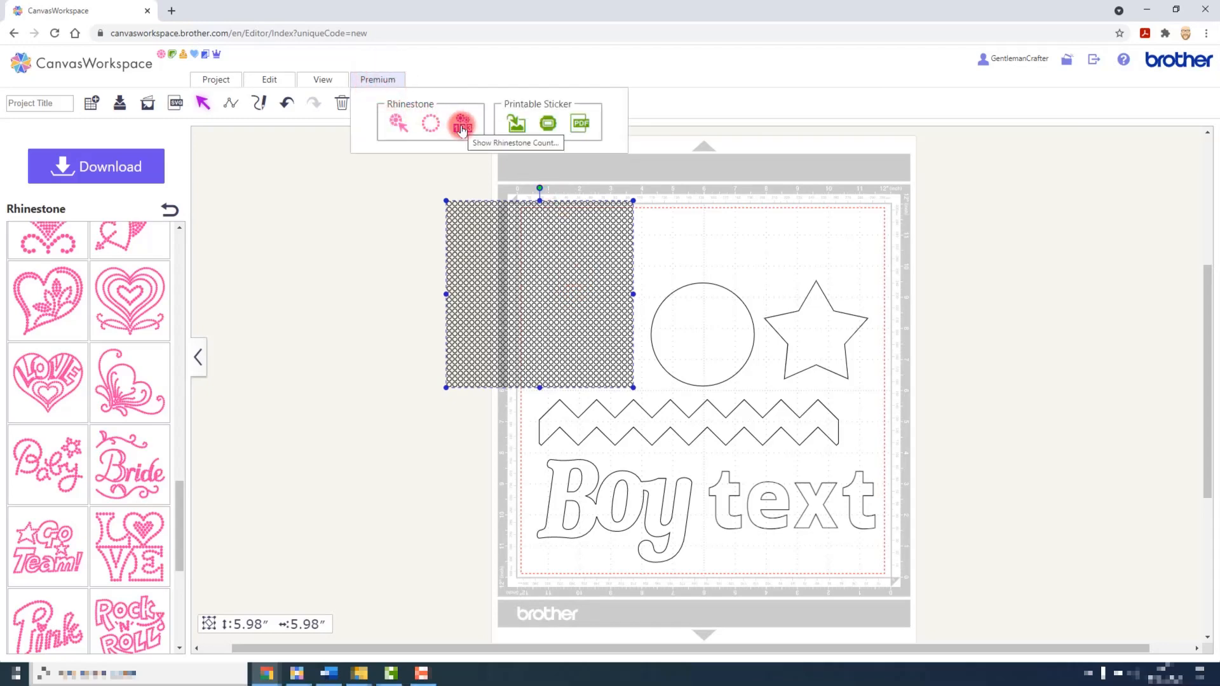
click(461, 123)
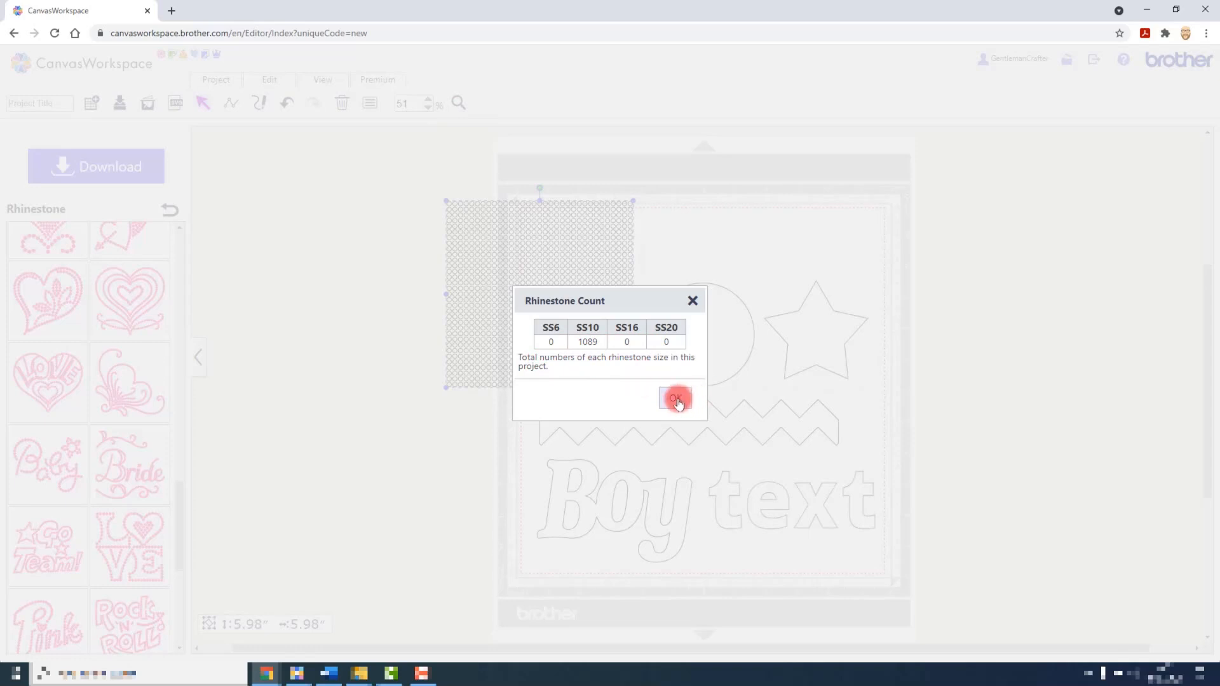
click(676, 398)
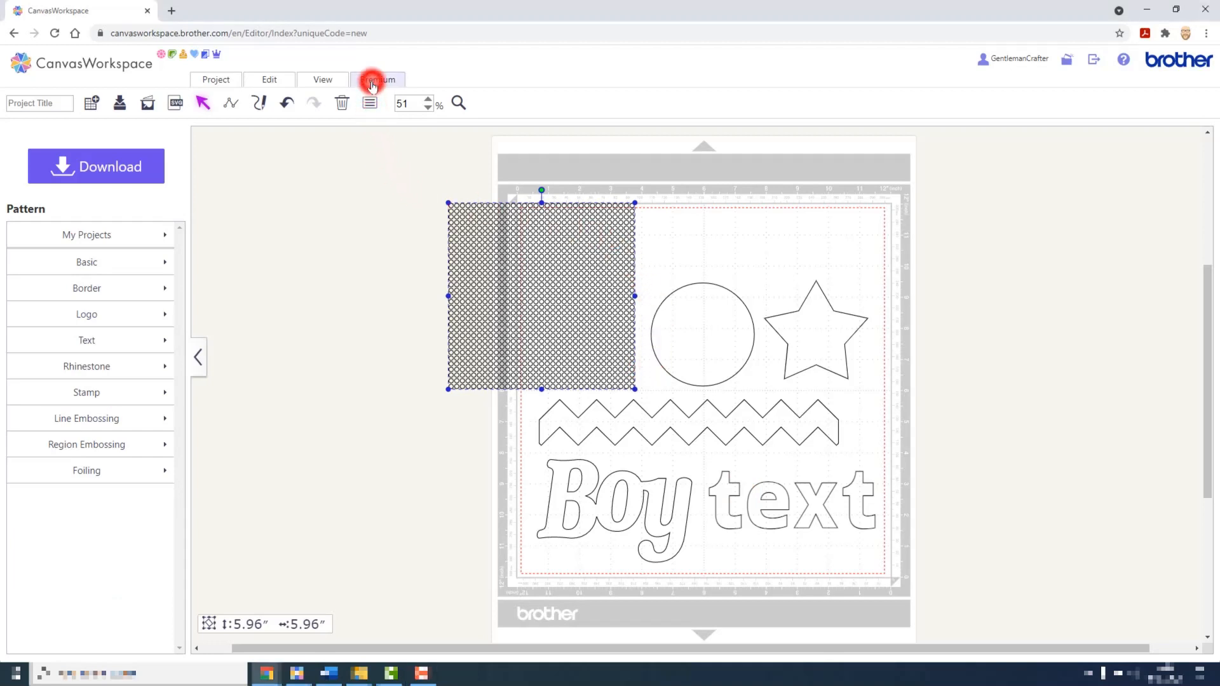
Show the placed rhinestone's properties with its SS20 stone size and line type
click(377, 79)
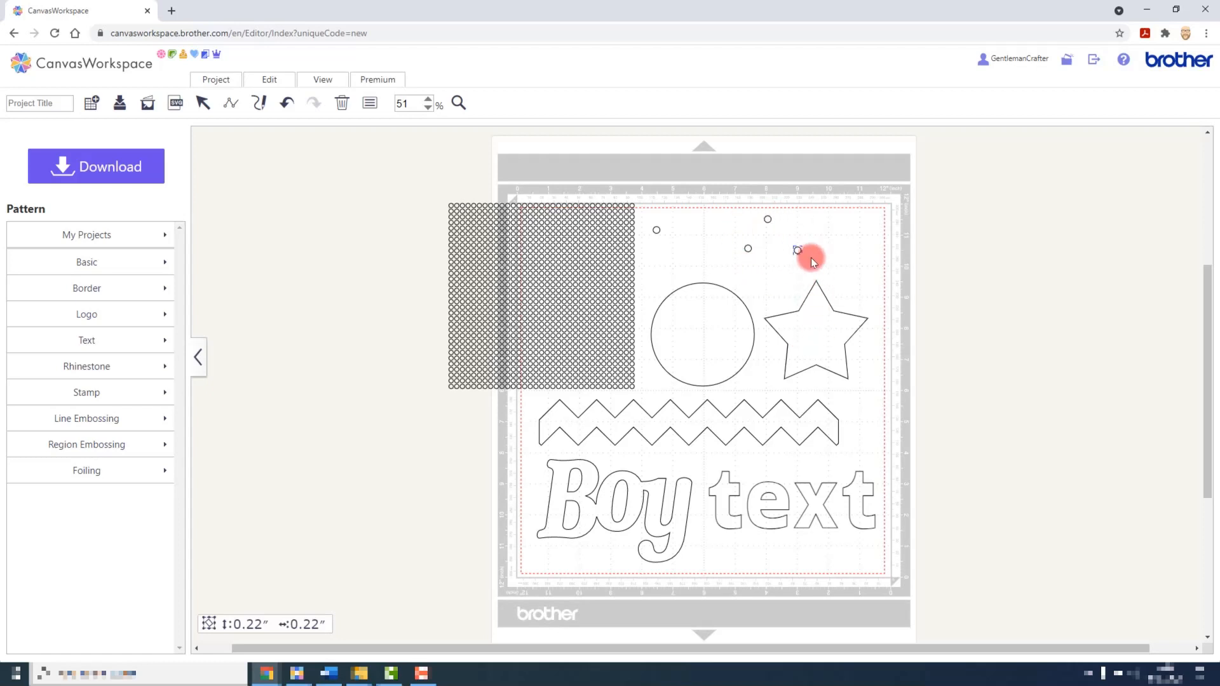
click(369, 103)
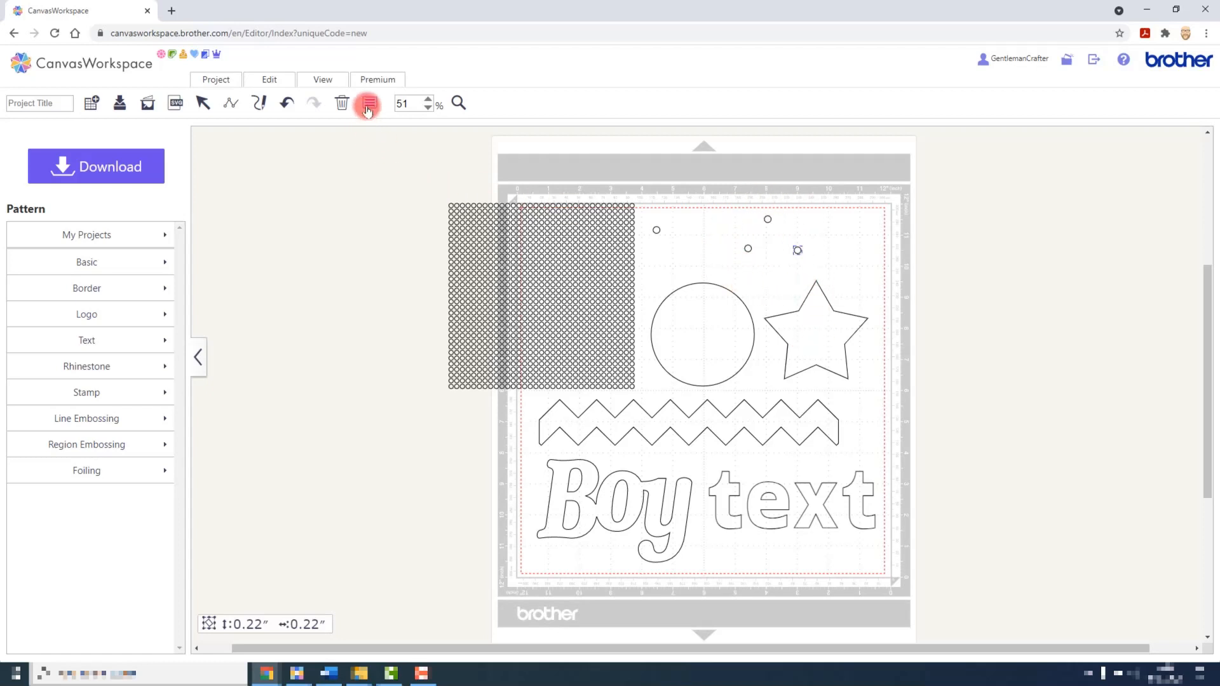
click(367, 103)
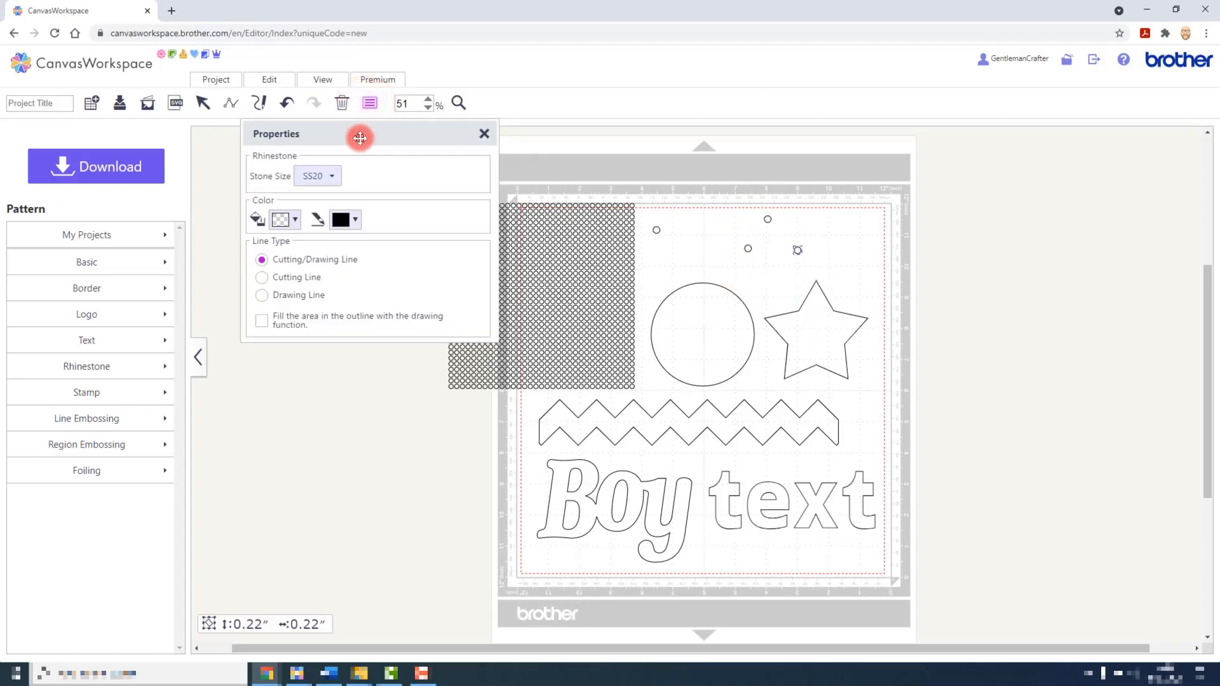
click(317, 175)
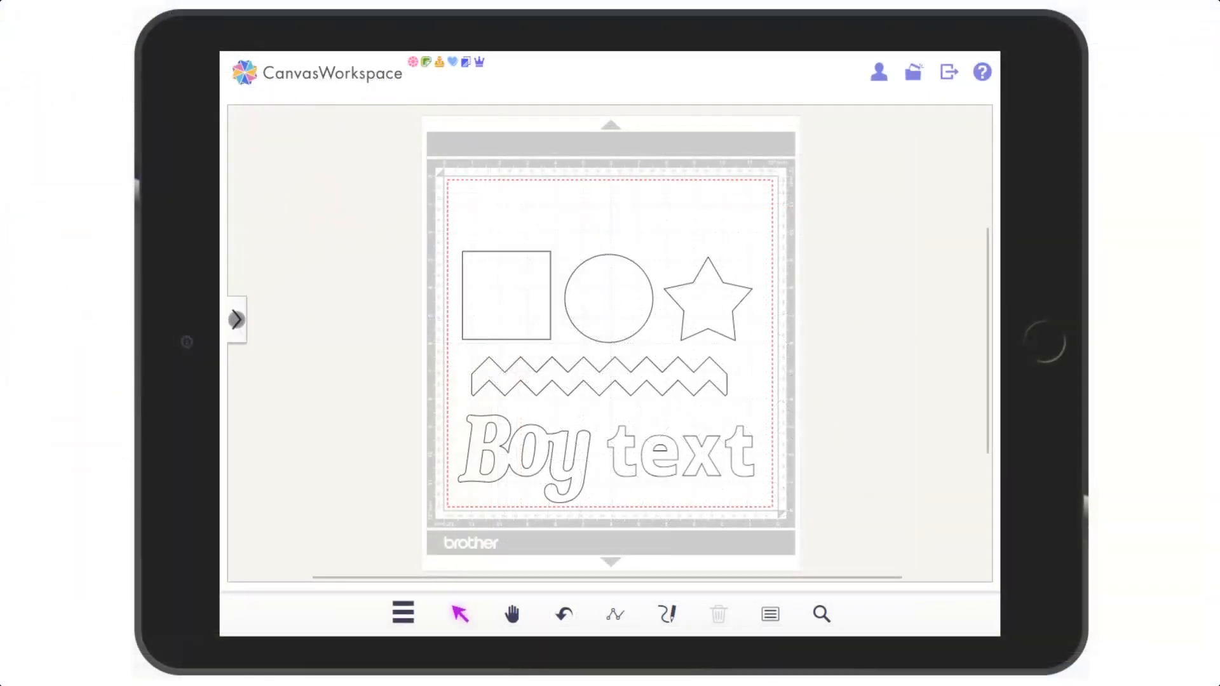
Browse the tablet Pattern > Rhinestone library, then hide it and show the main menu bar
click(236, 320)
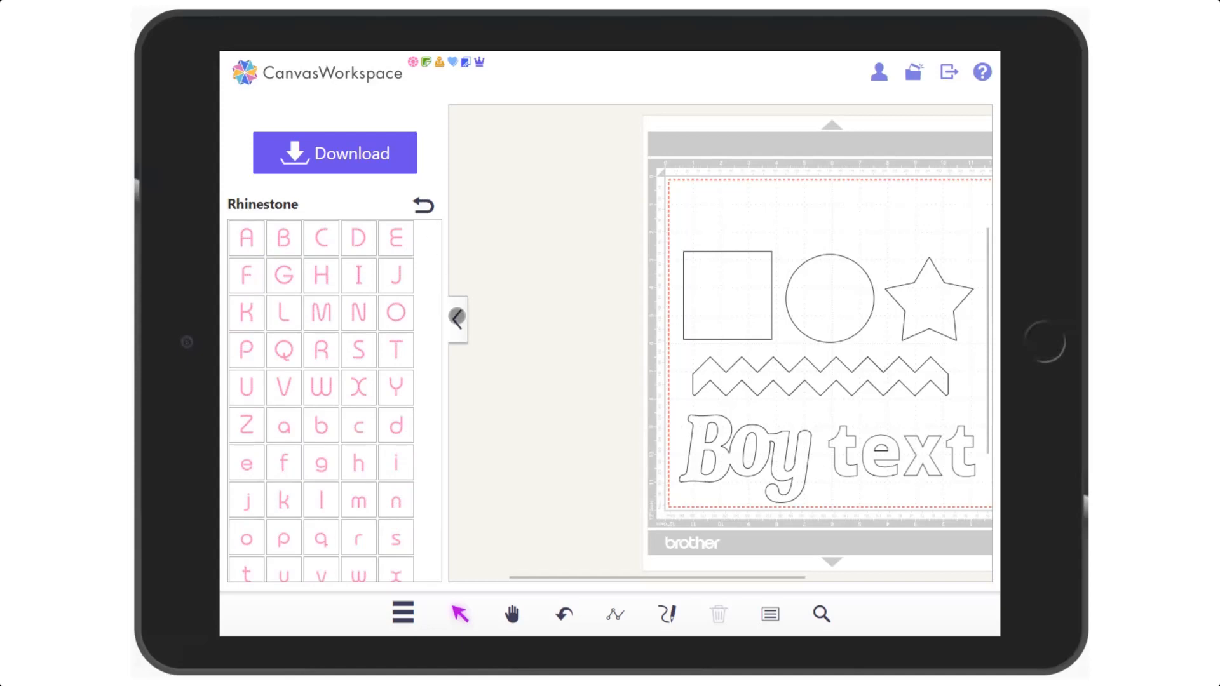
click(457, 318)
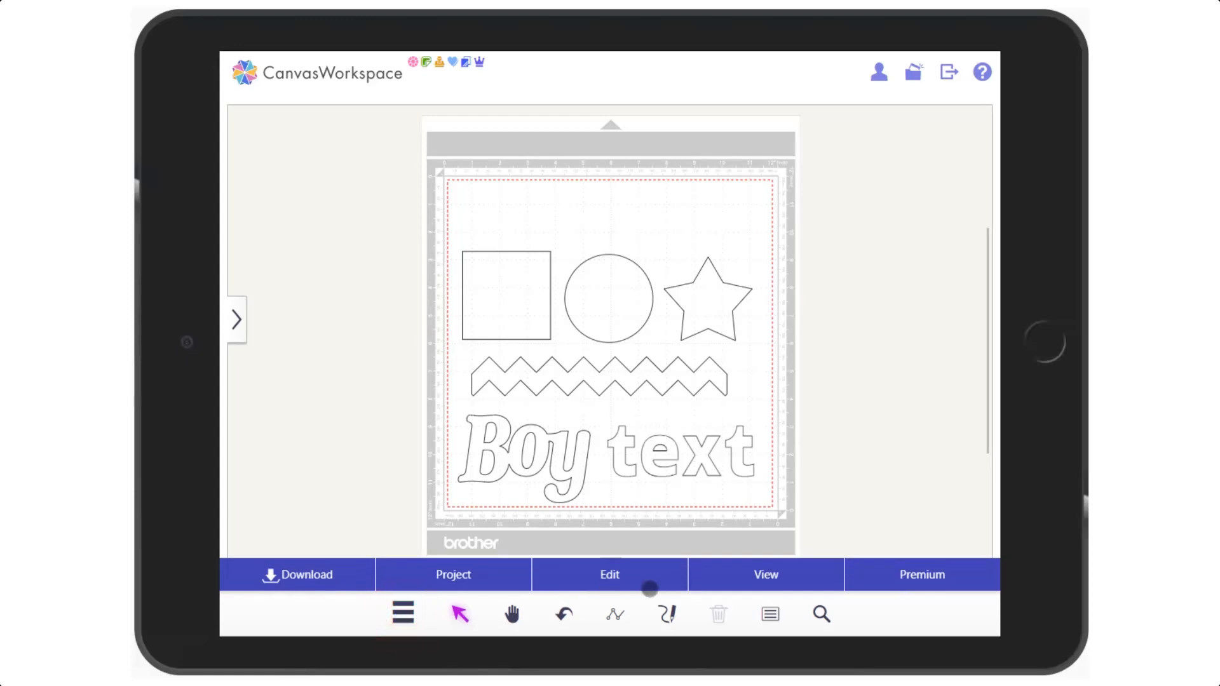
click(921, 574)
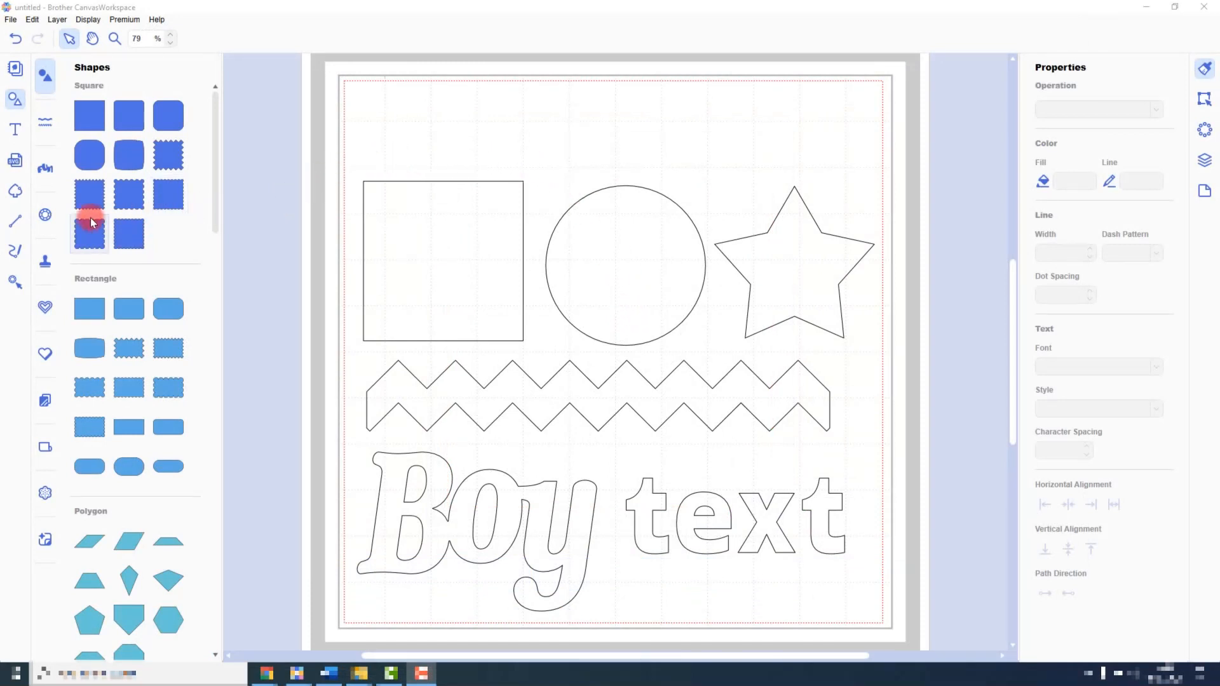
Show the desktop Rhinestone pattern category and the Rhinestone settings sidebar with the circle selected
click(44, 216)
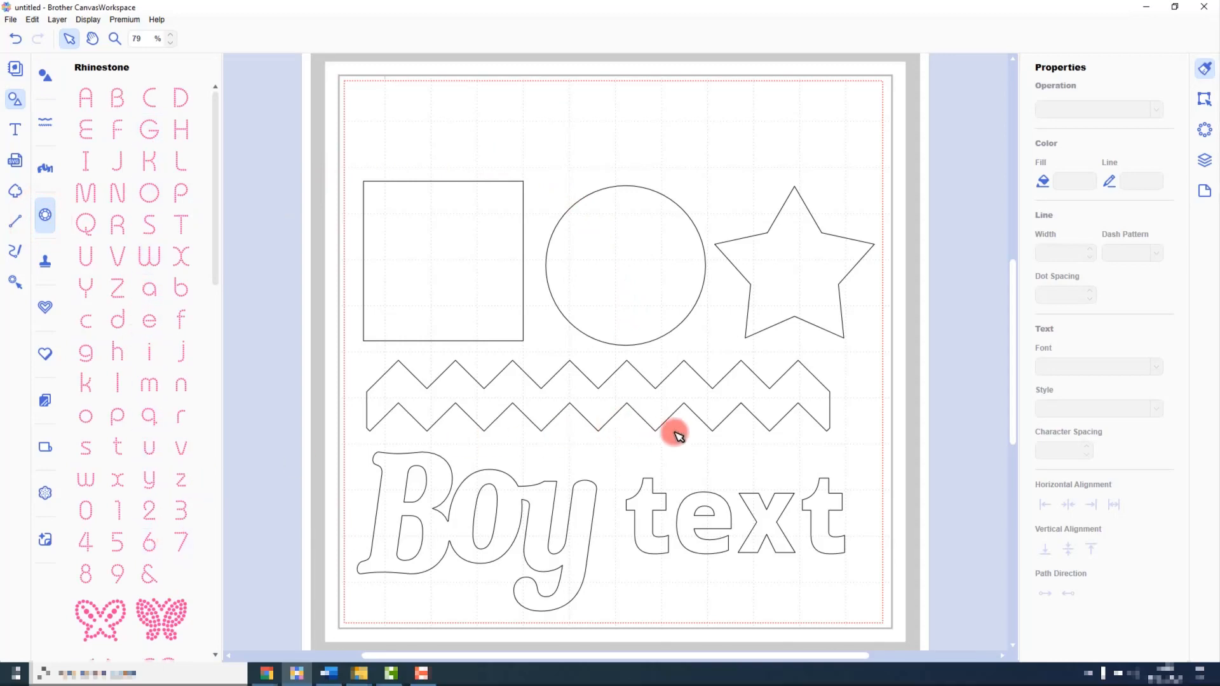
mouse_move(677, 439)
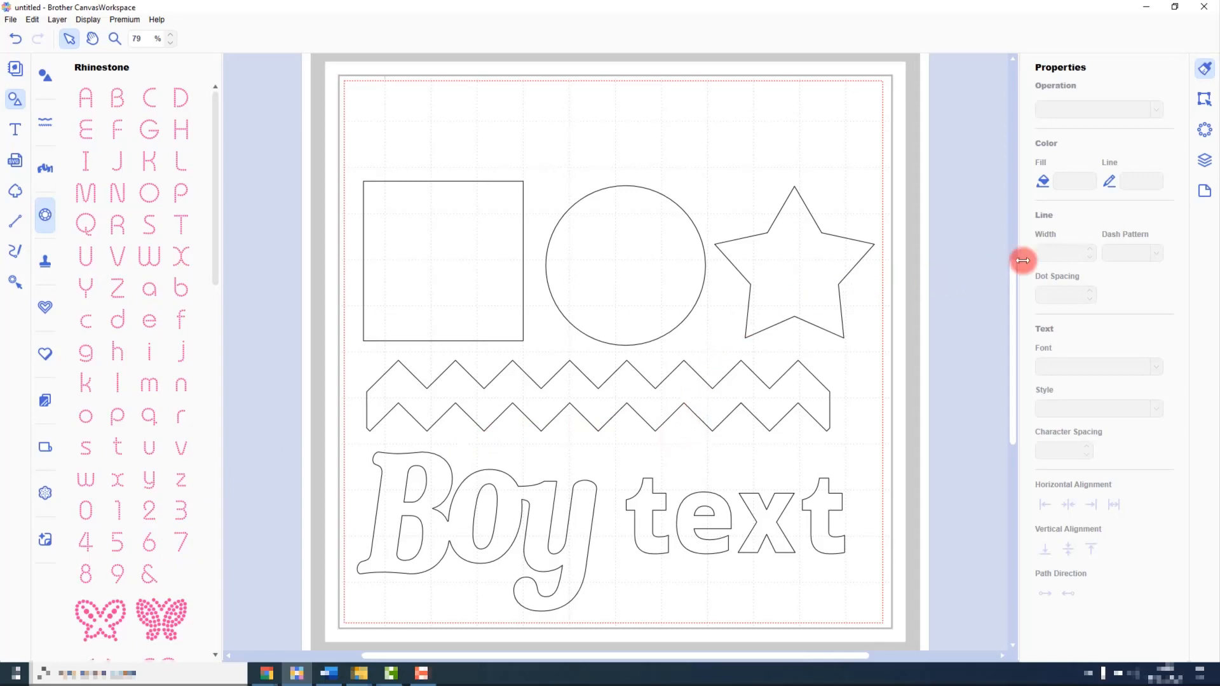
mouse_move(1203, 130)
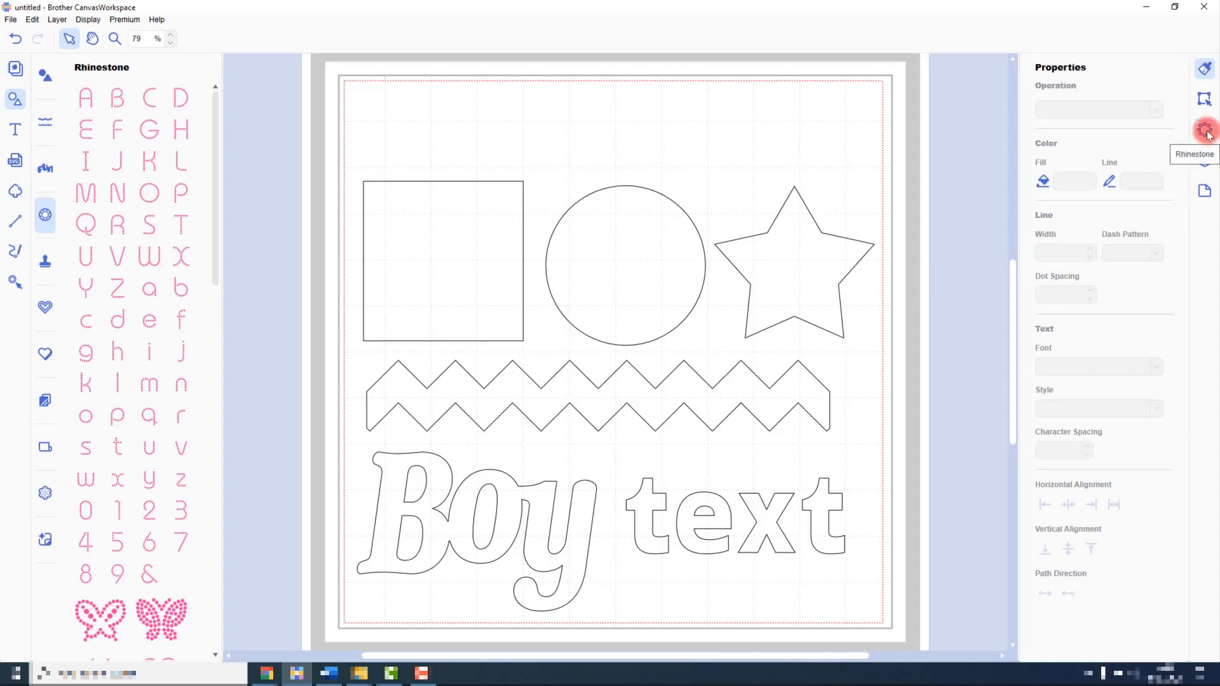
click(1203, 130)
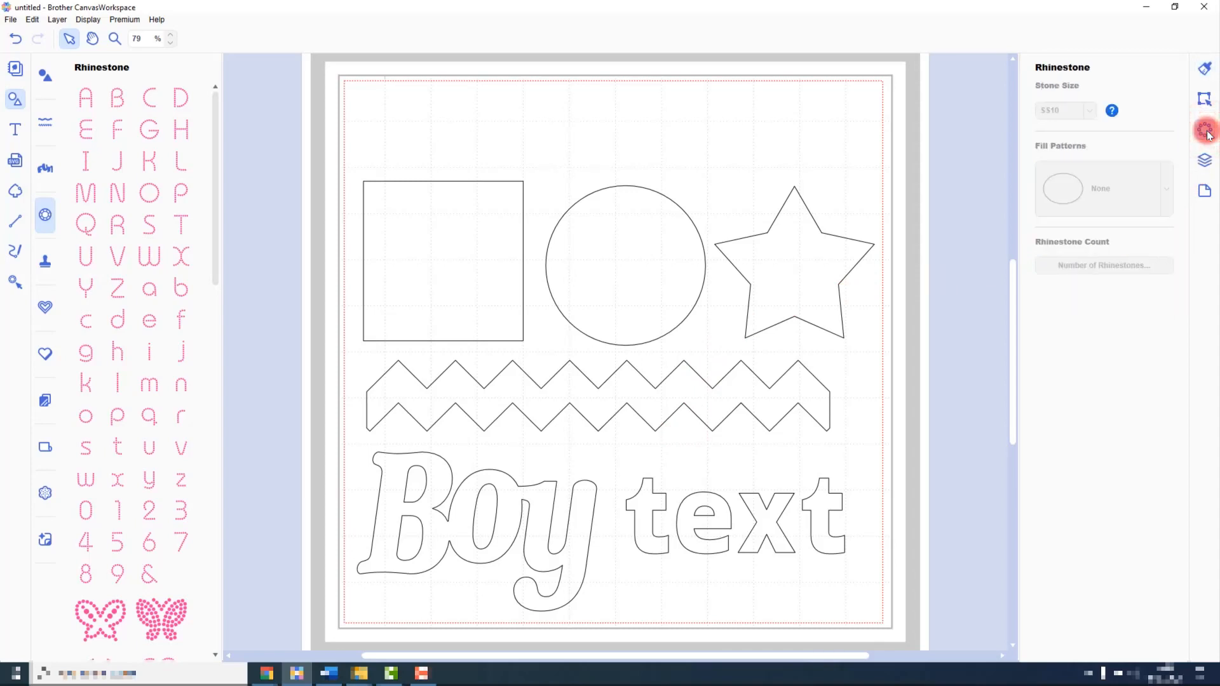
click(649, 238)
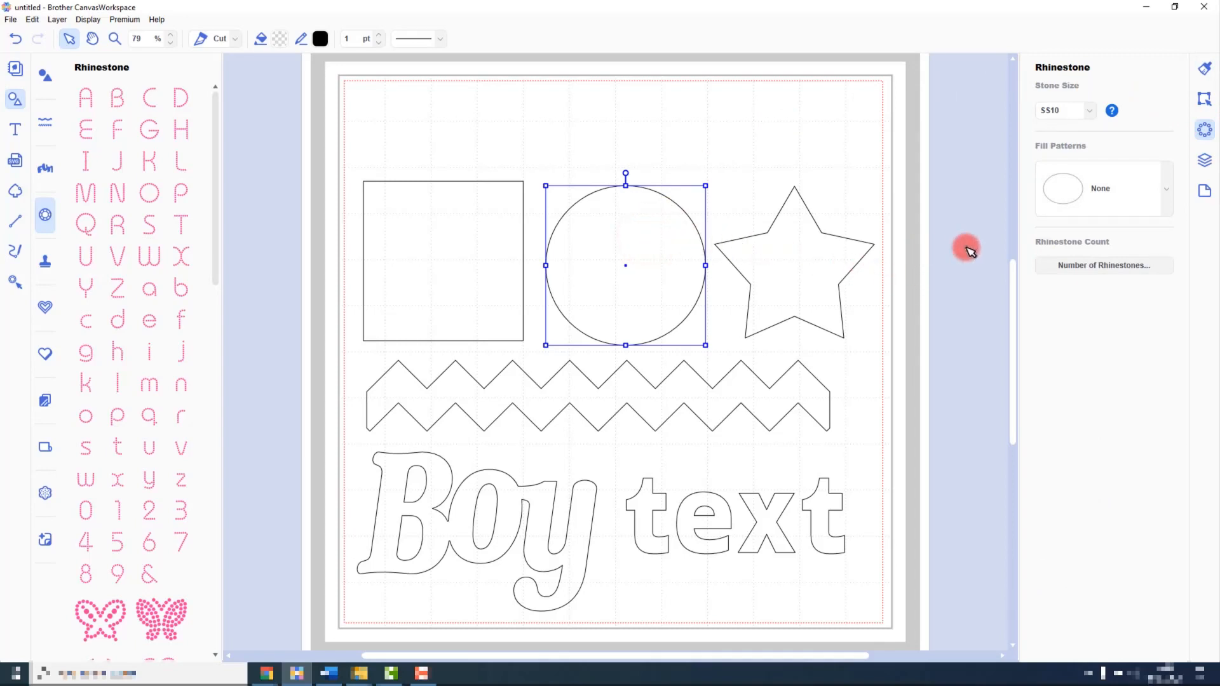
mouse_move(1174, 185)
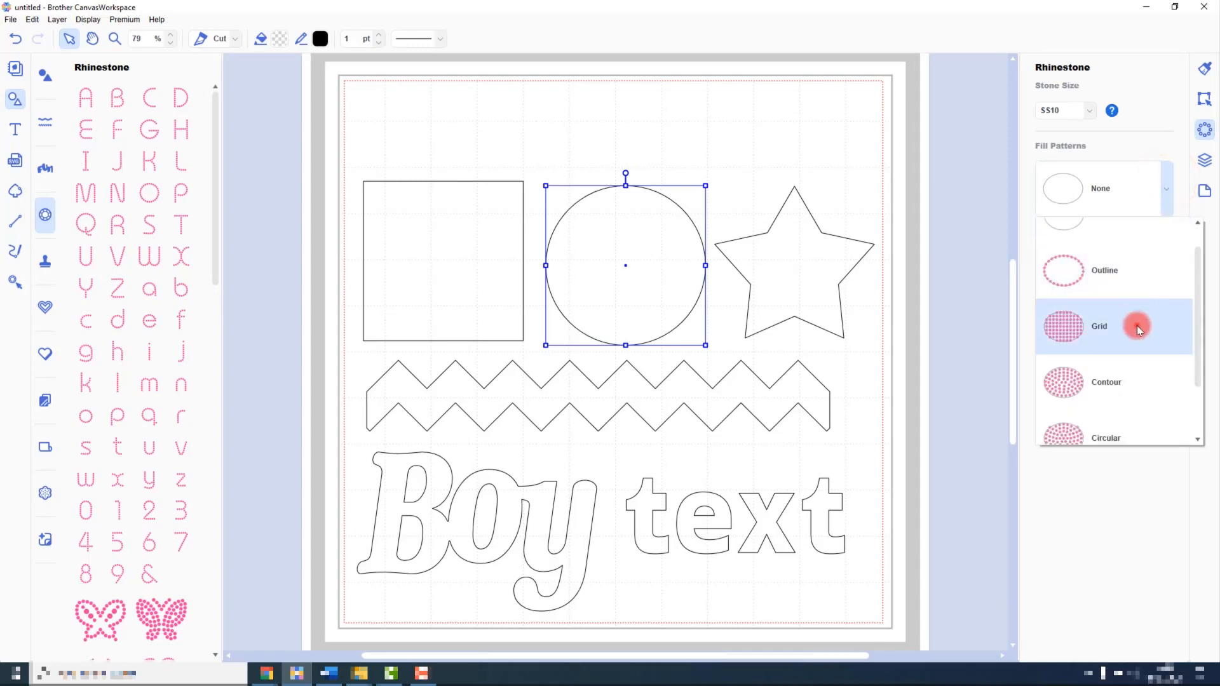
Fill the circle with a Grid pattern of SS10 rhinestones and confirm it uses 293 stones
click(1098, 326)
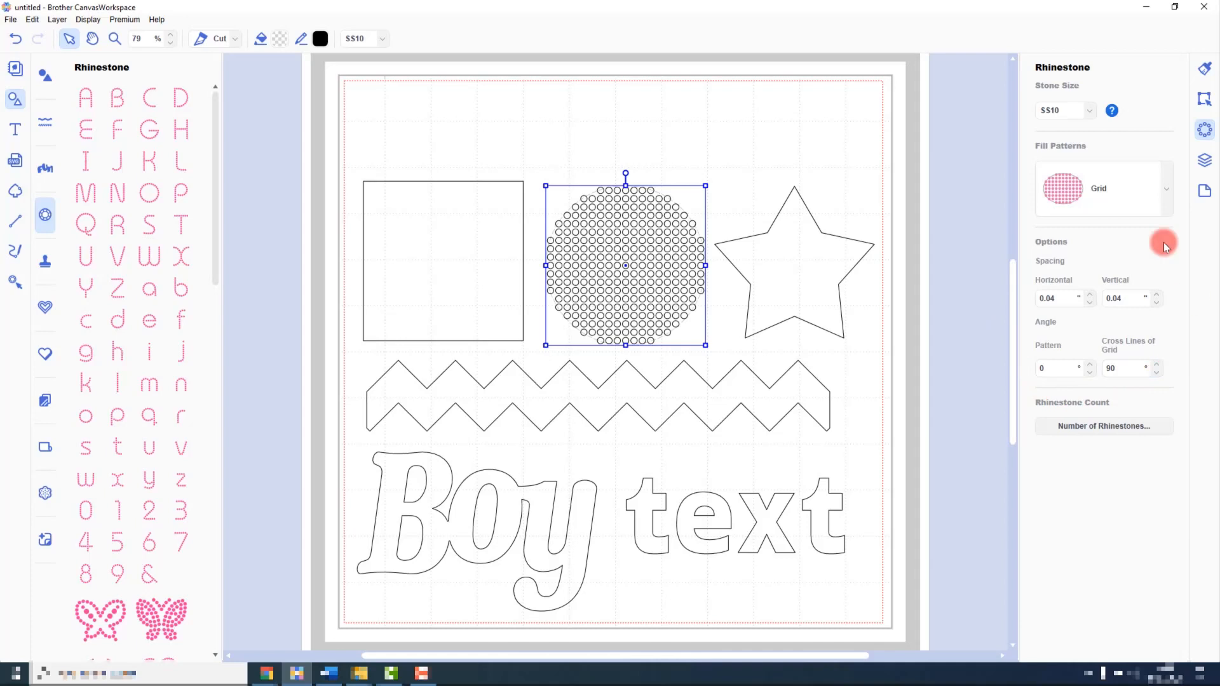
mouse_move(1077, 258)
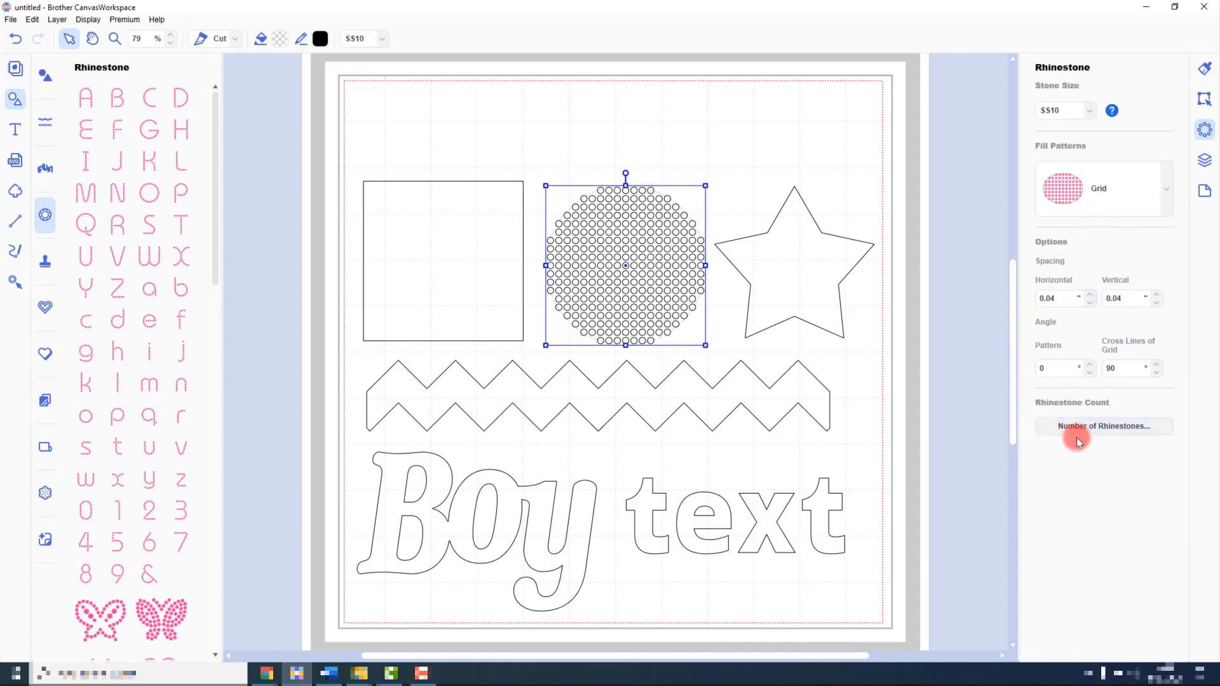
click(1103, 426)
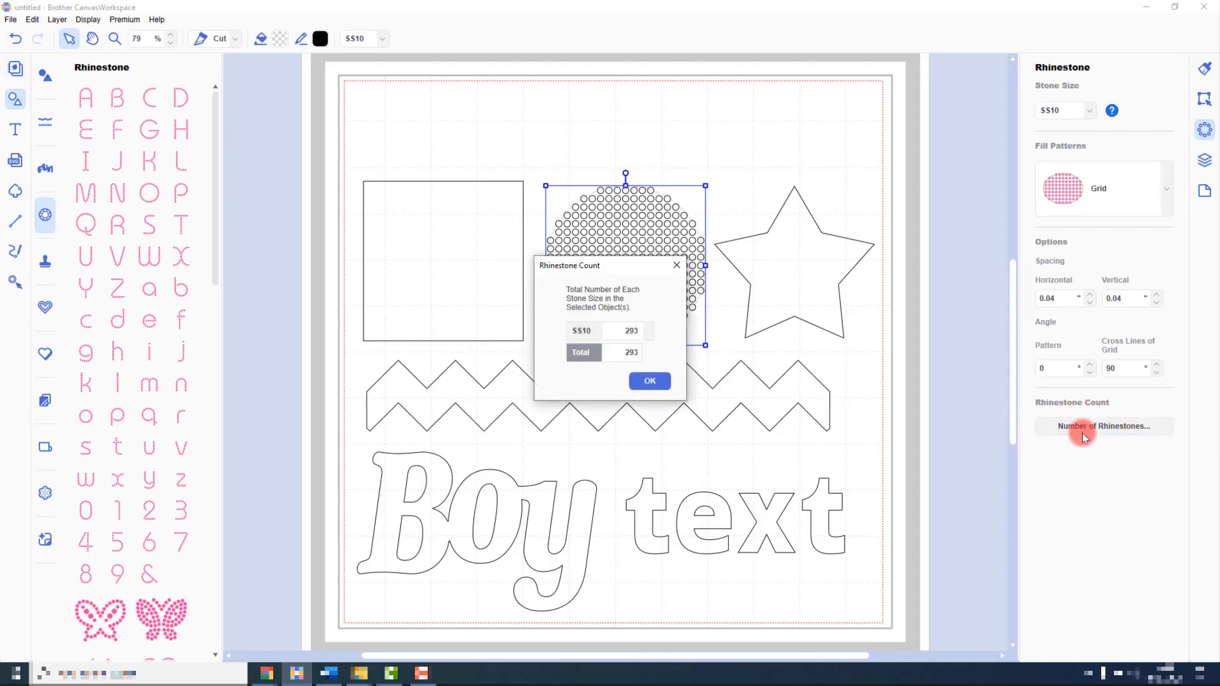
click(649, 379)
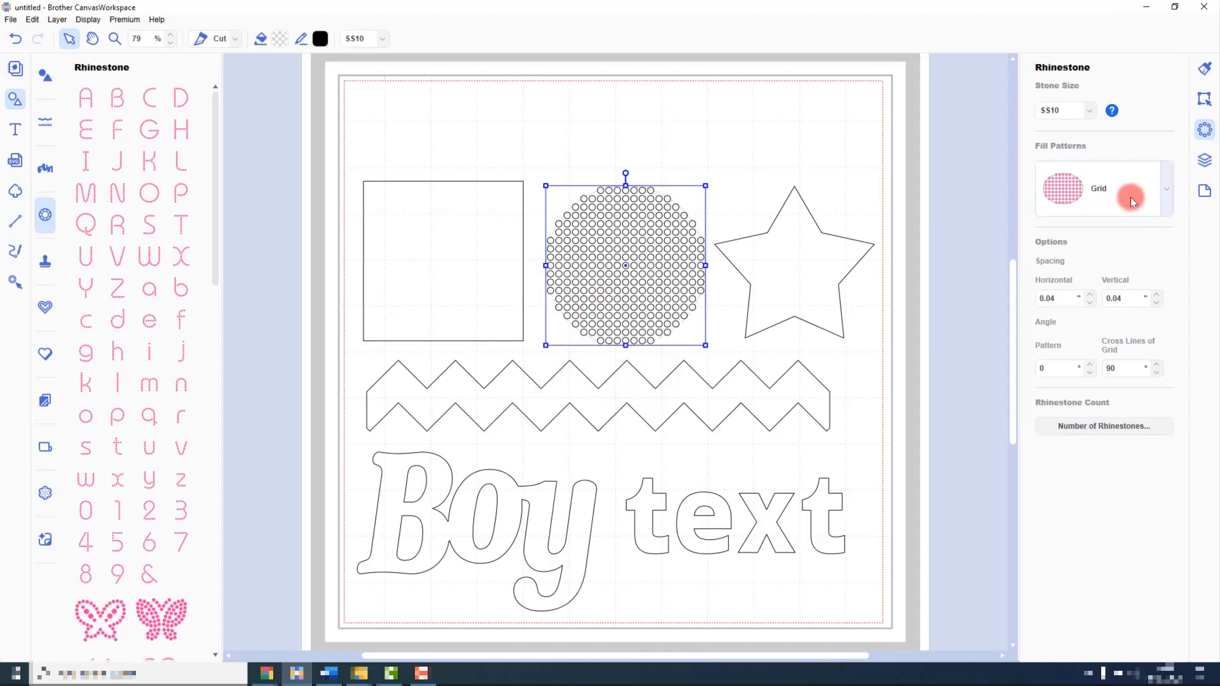
Change the circle's grid rhinestones to the larger SS16 stone size
click(1088, 109)
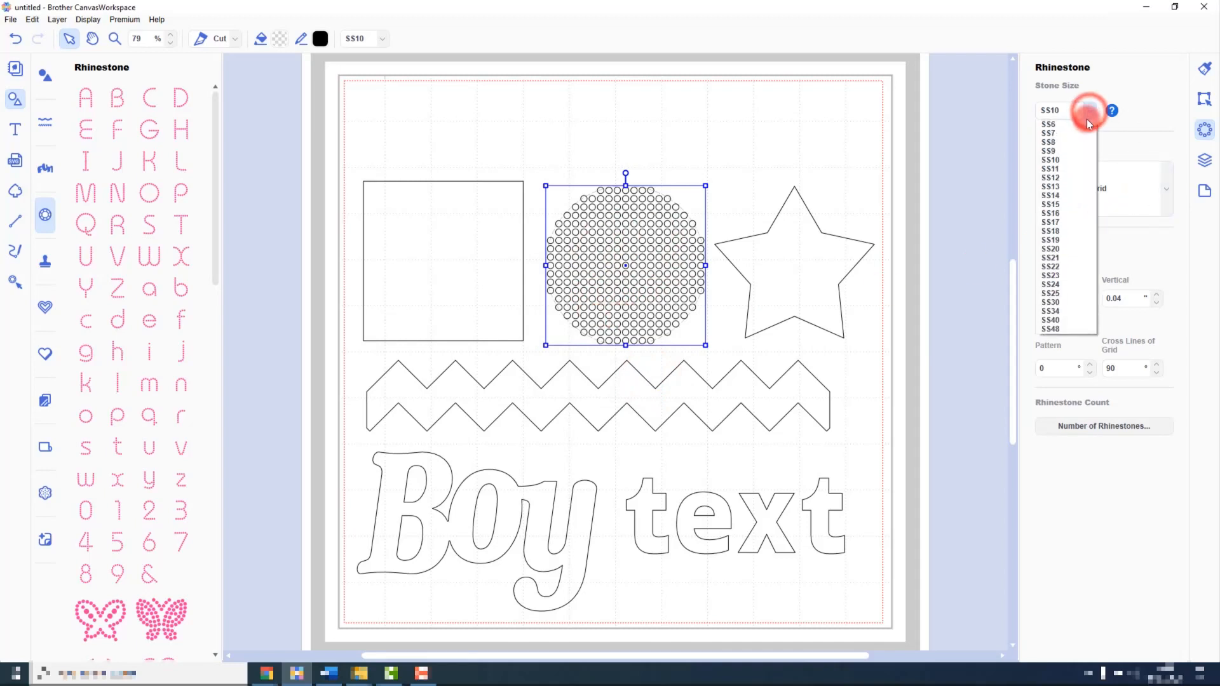
click(1051, 214)
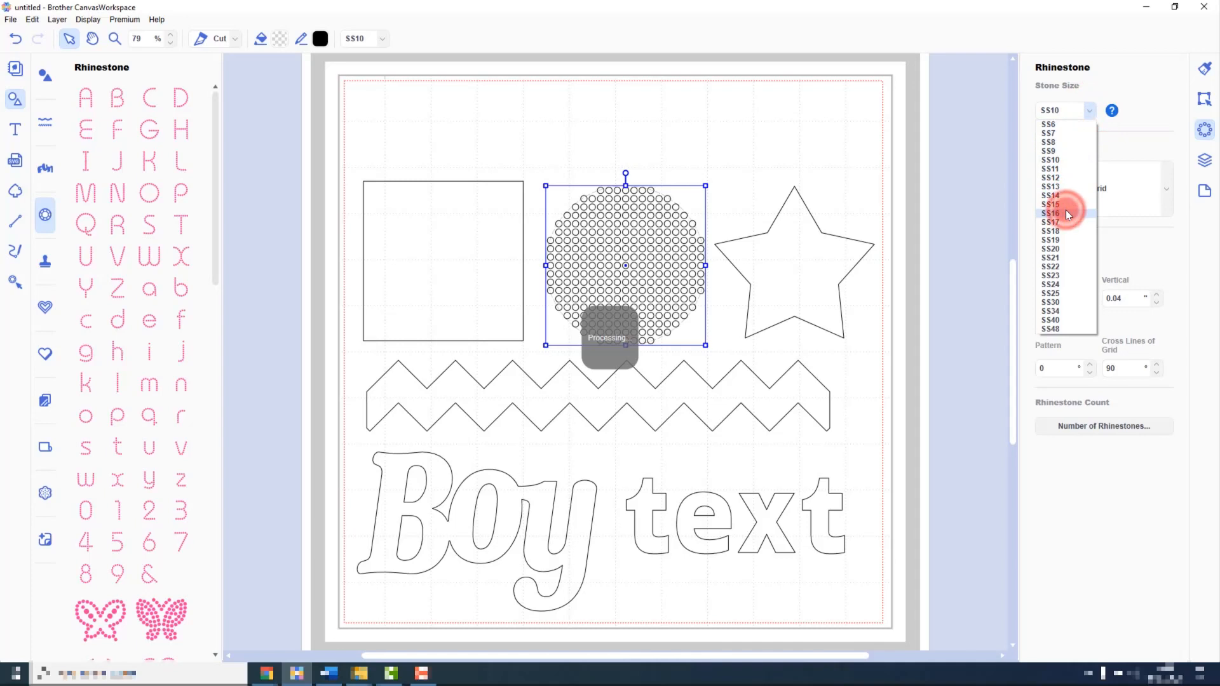
click(1050, 213)
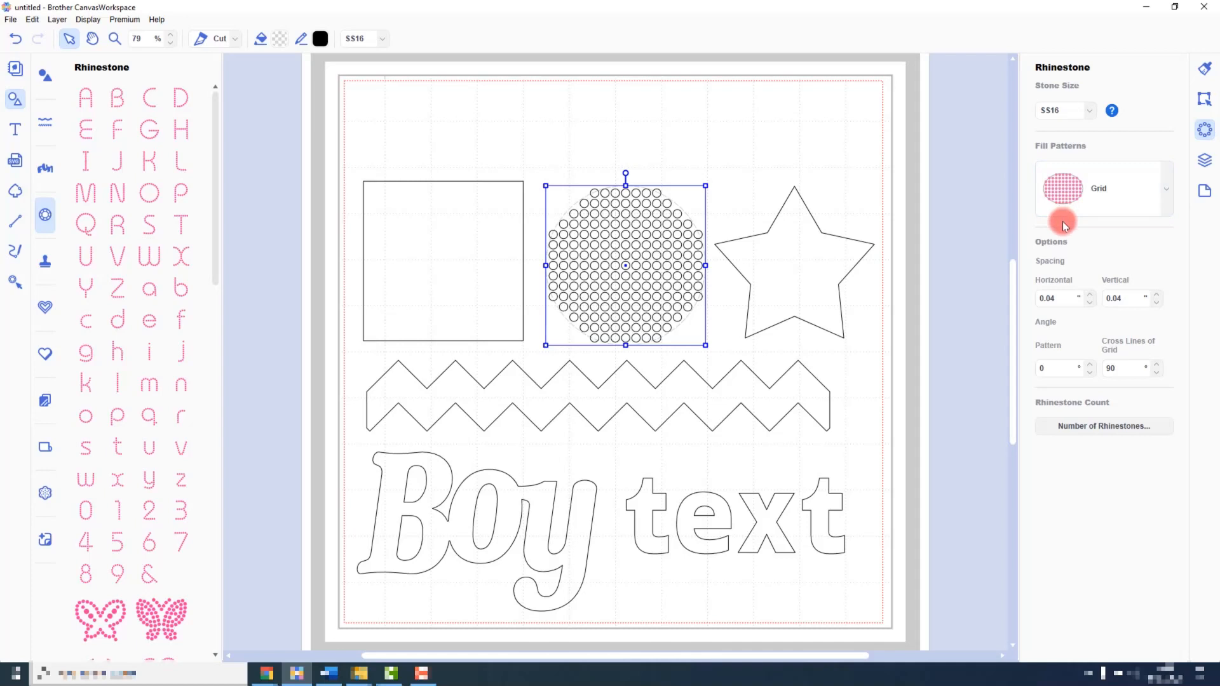
mouse_move(570, 136)
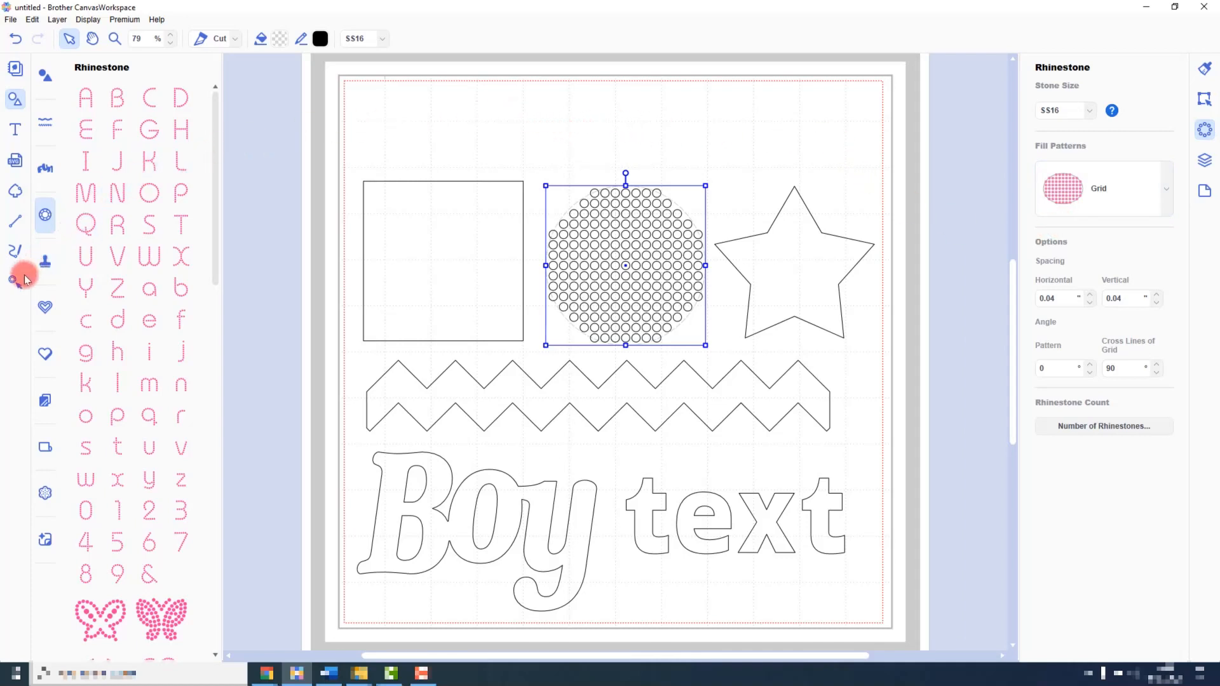
mouse_move(14, 282)
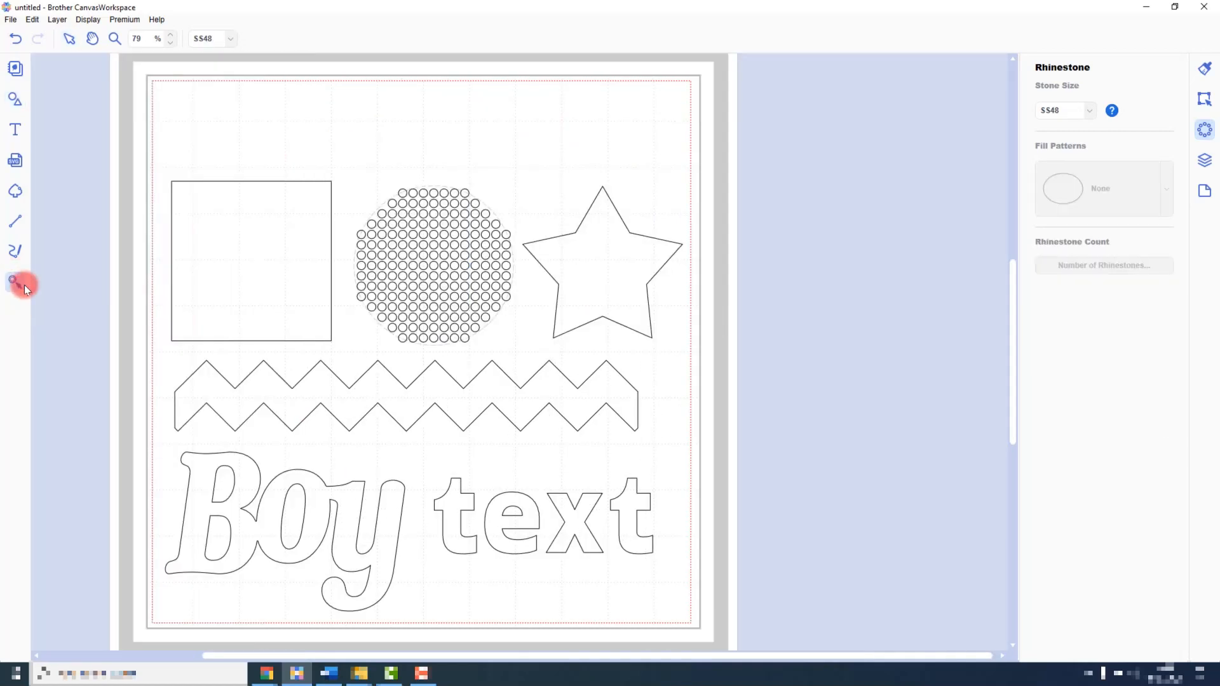
Place individual SS48 rhinestones above the square and circle with the Rhinestone tool
click(15, 282)
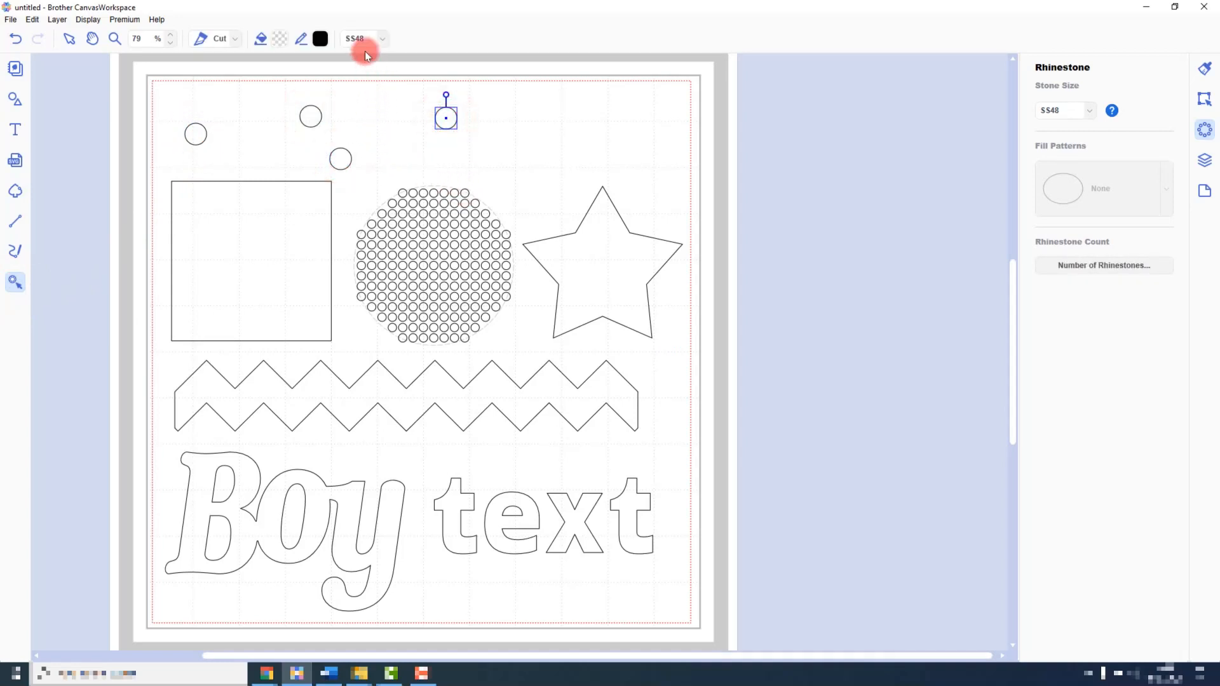
mouse_move(381, 40)
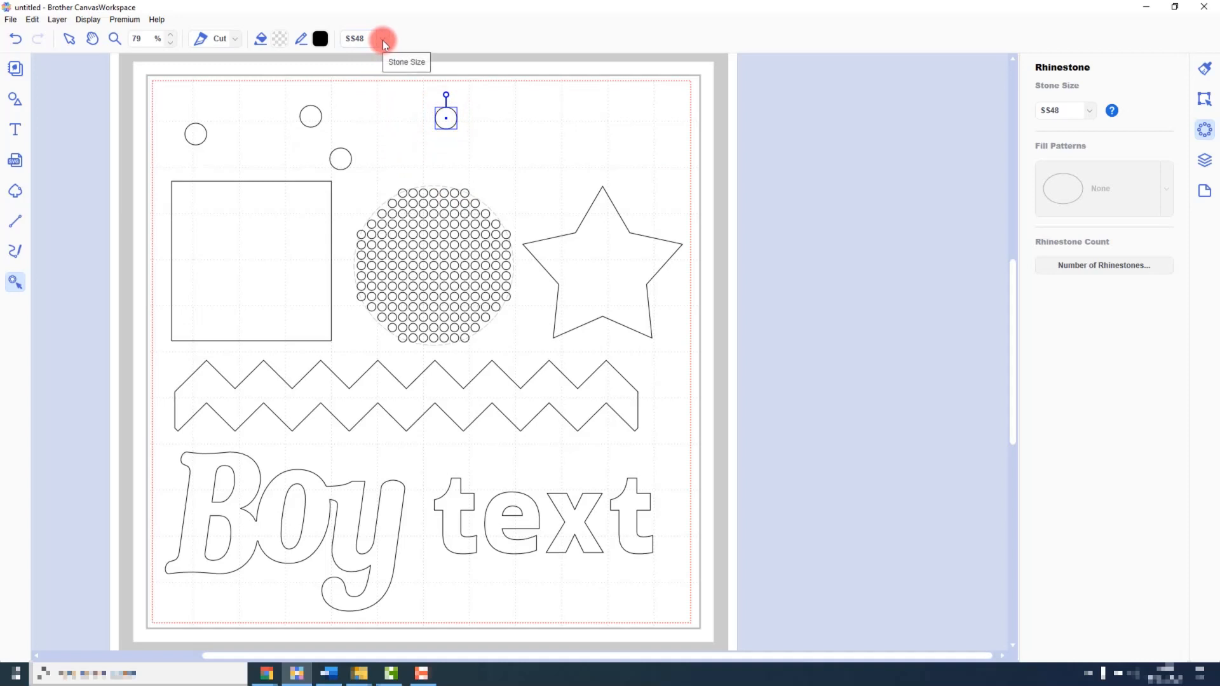
click(381, 40)
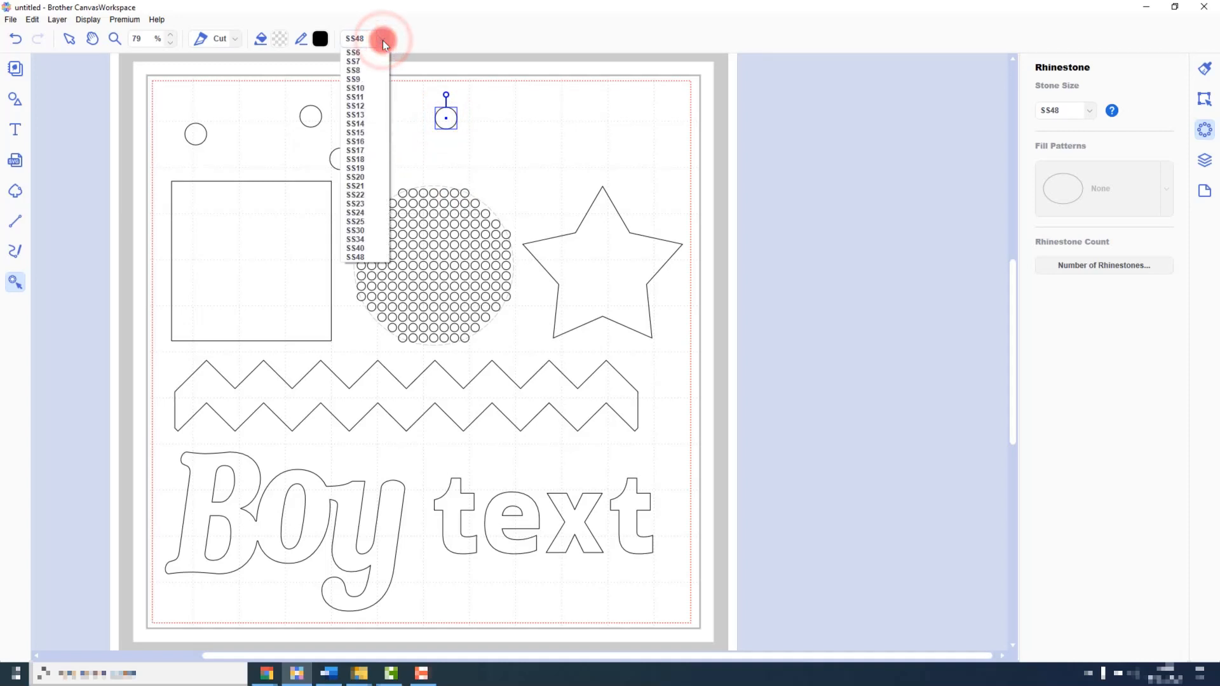